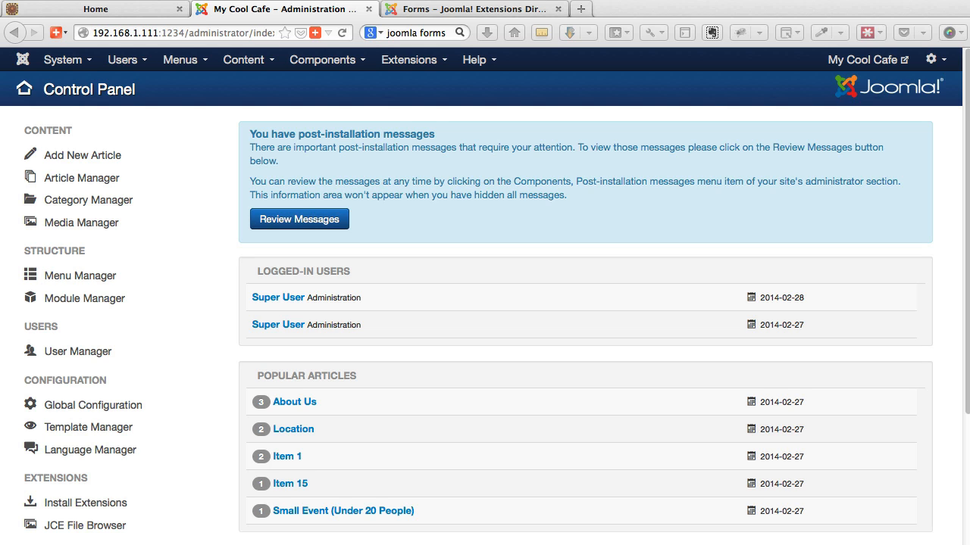
{"action": "mouse_move", "coordinate": [123, 106]}
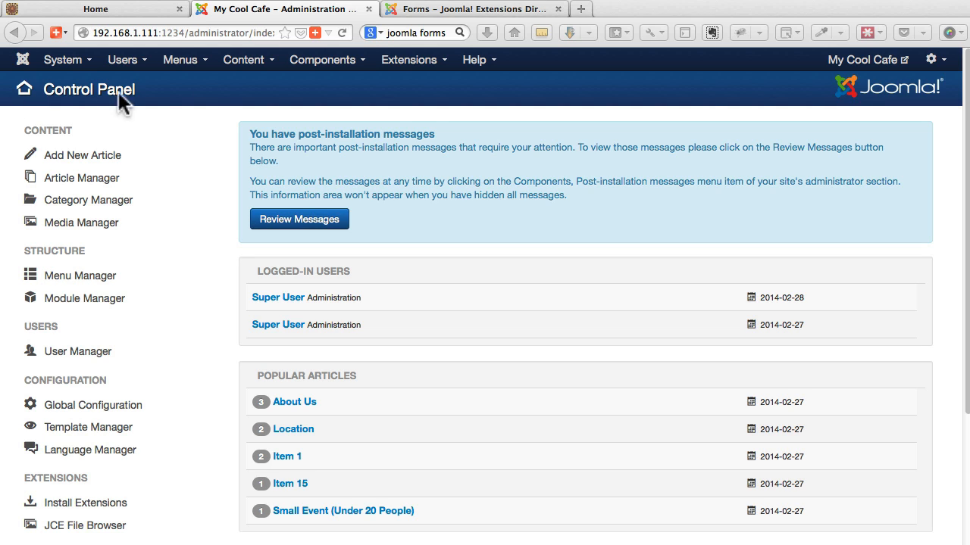
- Browse down the JED Forms category listings such as BreezingForms and ChronoForms
{"action": "left_click", "coordinate": [321, 59]}
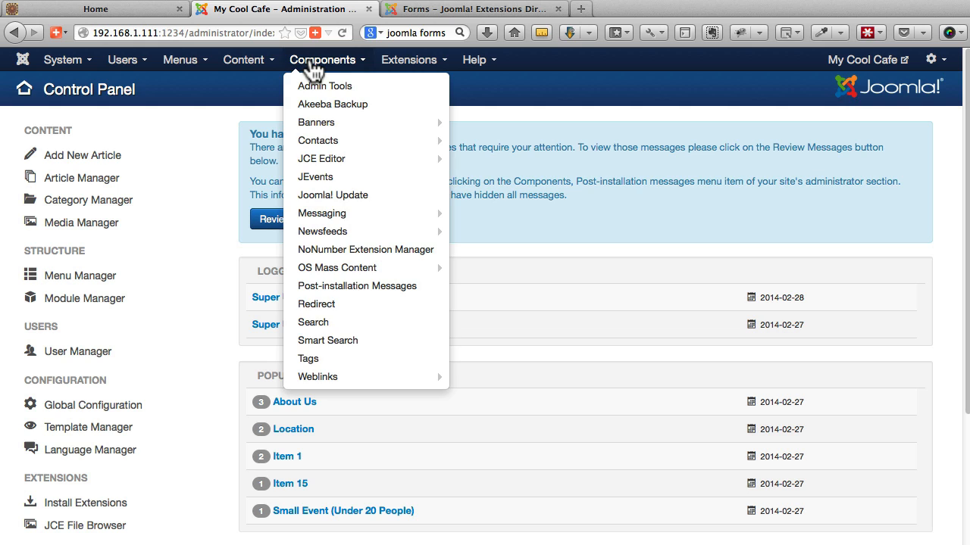
{"action": "mouse_move", "coordinate": [319, 140]}
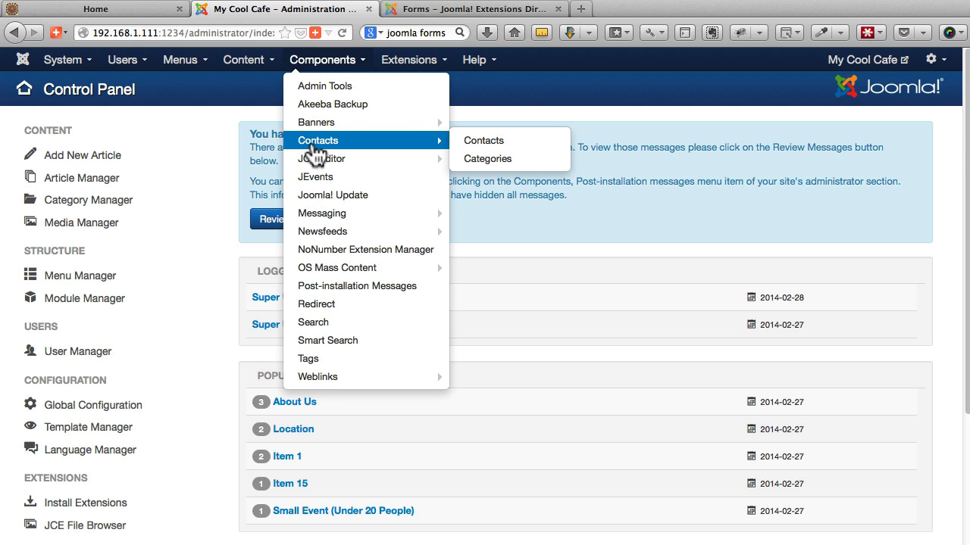
{"action": "mouse_move", "coordinate": [394, 94]}
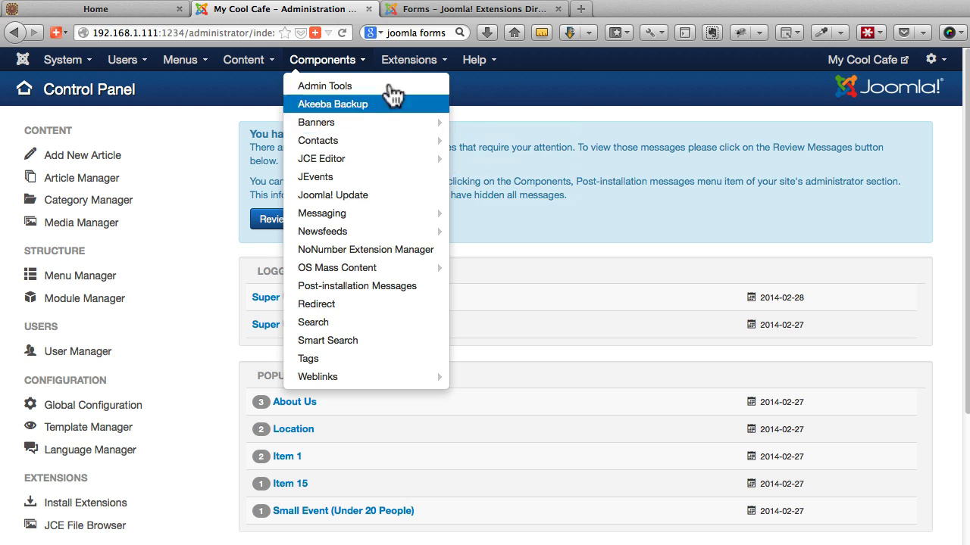
{"action": "left_click", "coordinate": [470, 9]}
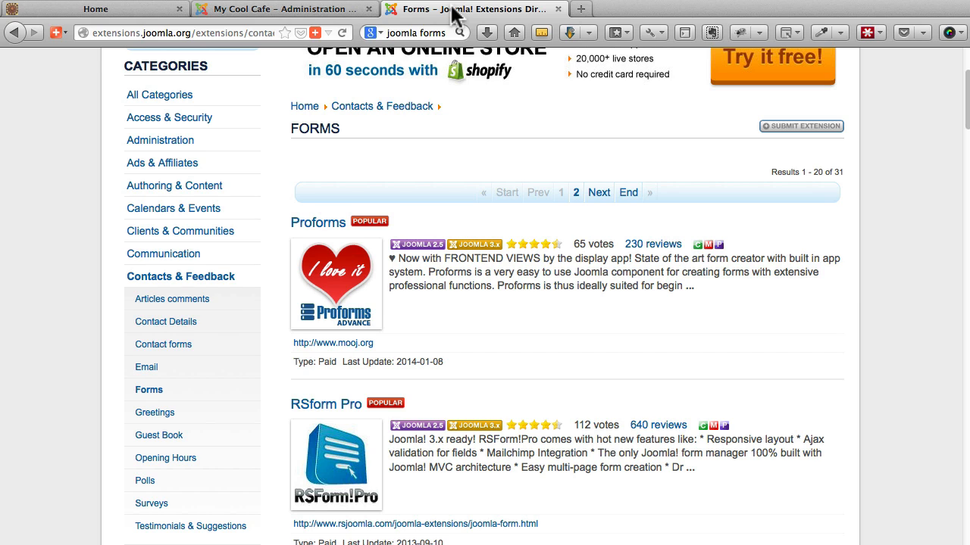
{"action": "scroll", "scroll_direction": "down", "scroll_amount": 3}
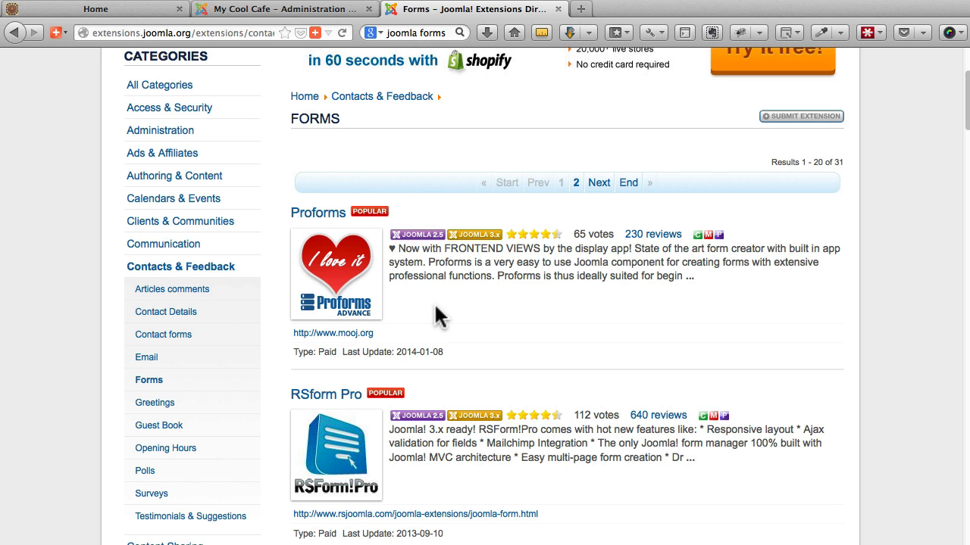
{"action": "scroll", "scroll_direction": "down", "scroll_amount": 3}
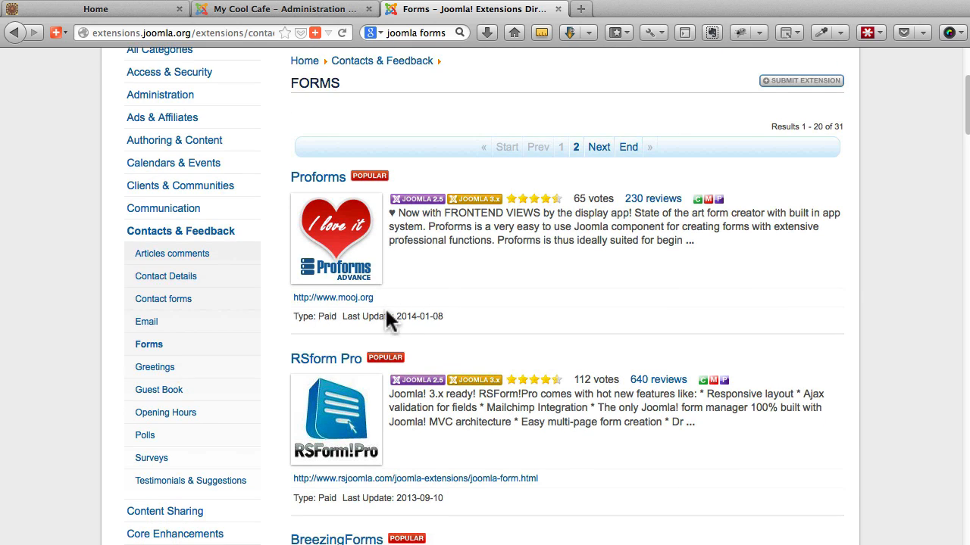
{"action": "scroll", "scroll_direction": "down", "scroll_amount": 3}
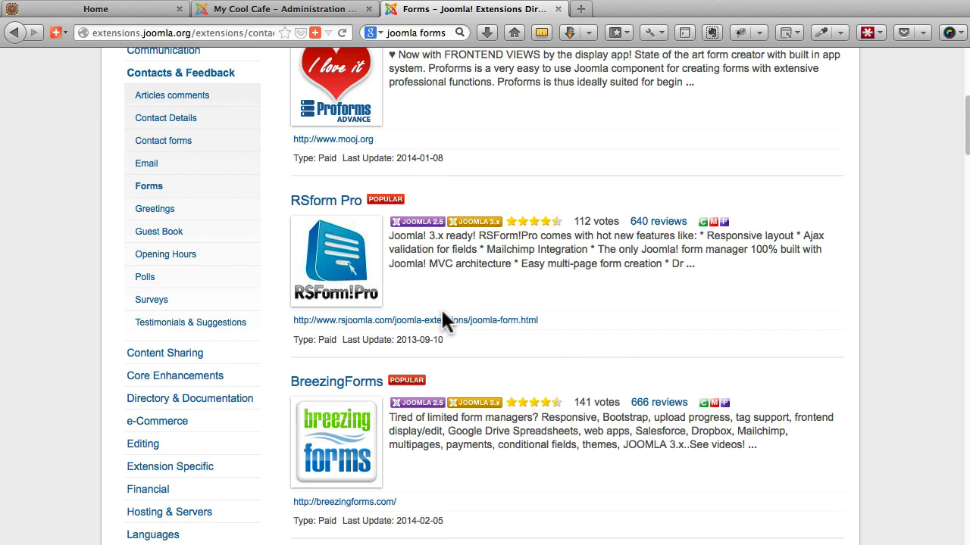
{"action": "scroll", "scroll_direction": "down", "scroll_amount": 3}
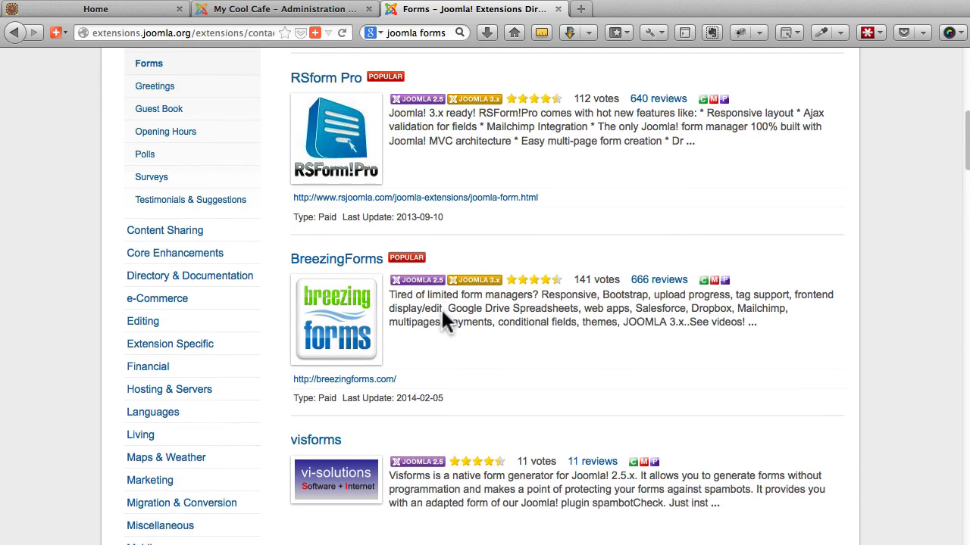
{"action": "scroll", "scroll_direction": "down", "scroll_amount": 3}
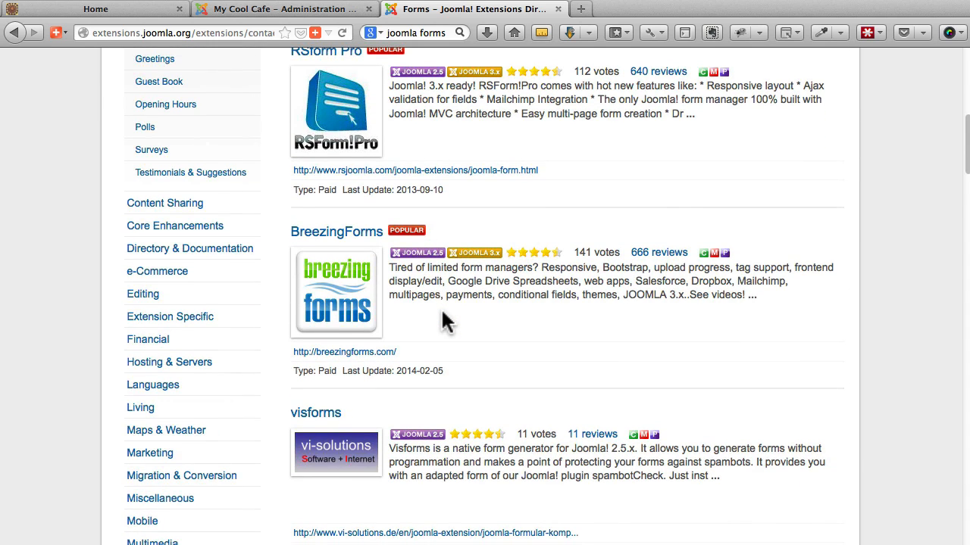
{"action": "scroll", "scroll_direction": "down", "scroll_amount": 3}
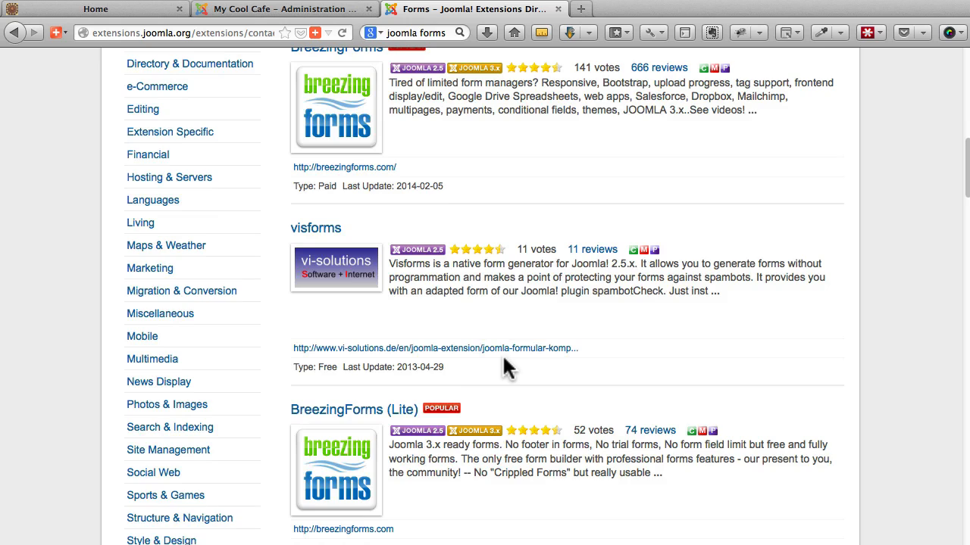
{"action": "scroll", "scroll_direction": "down", "scroll_amount": 3}
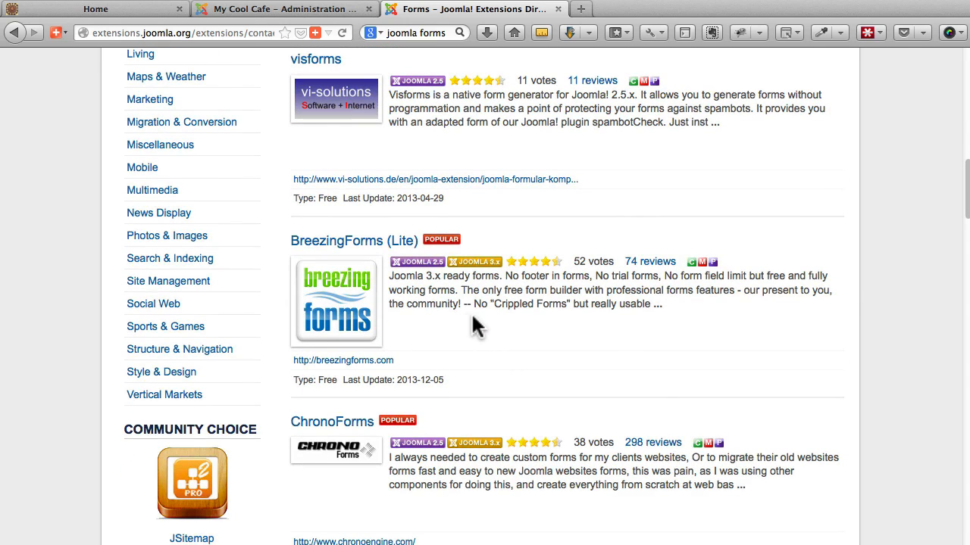
{"action": "mouse_move", "coordinate": [493, 270]}
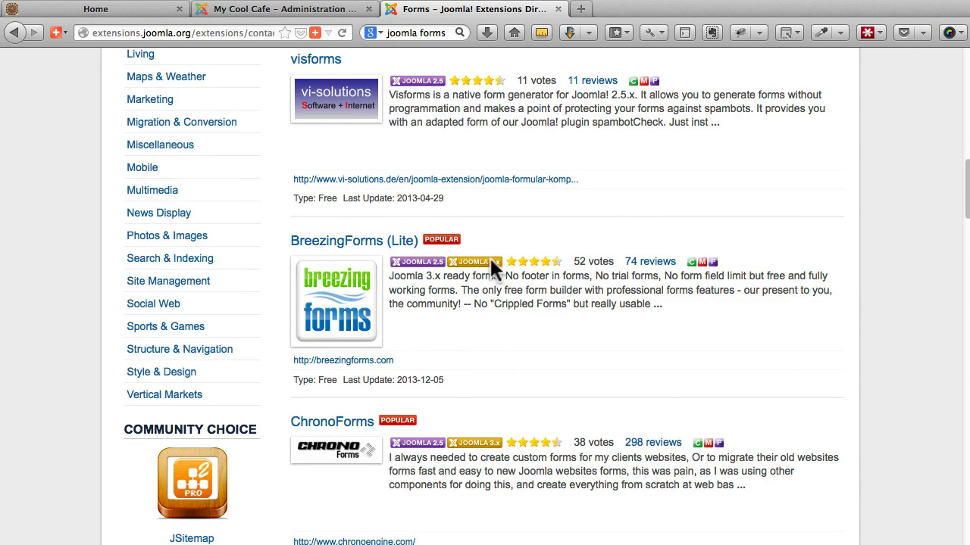
{"action": "scroll", "scroll_direction": "down", "scroll_amount": 3}
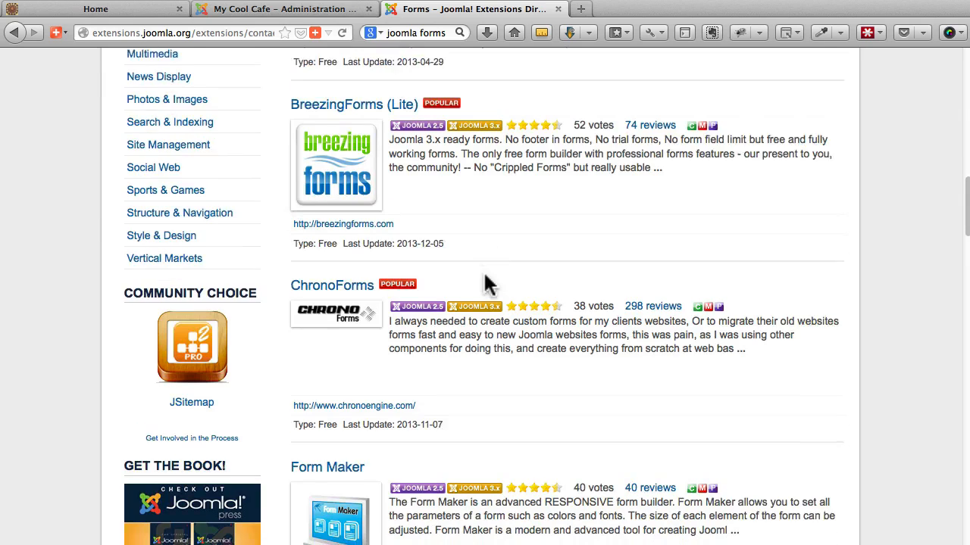
{"action": "scroll", "scroll_direction": "down", "scroll_amount": 3}
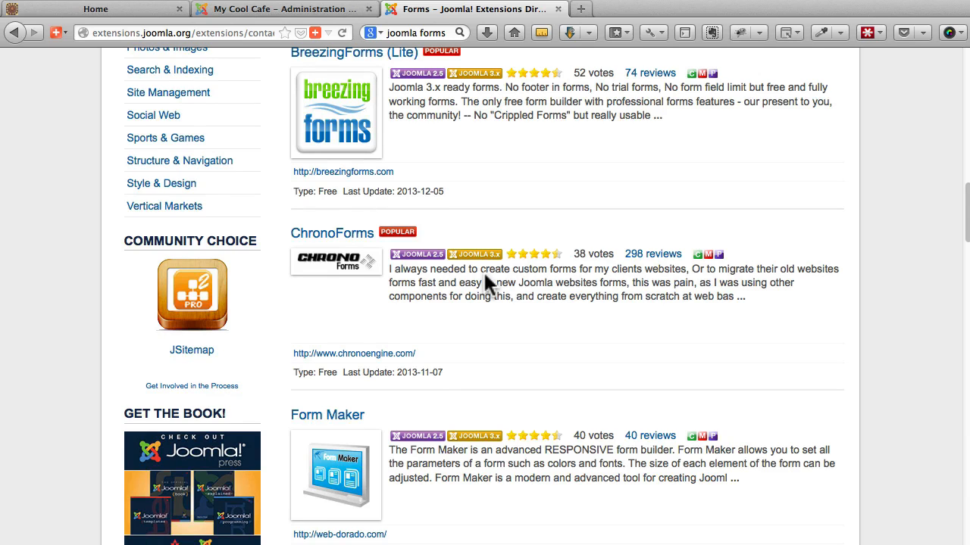
{"action": "scroll", "scroll_direction": "down", "scroll_amount": 3}
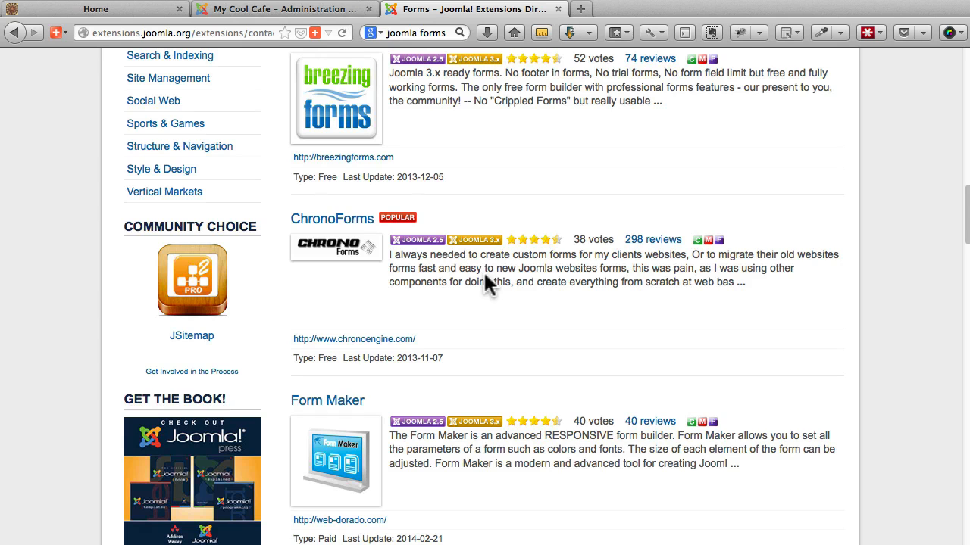
- Look back over the form extension listings, then return to the My Cool Cafe administration
{"action": "scroll", "scroll_direction": "up", "scroll_amount": 3}
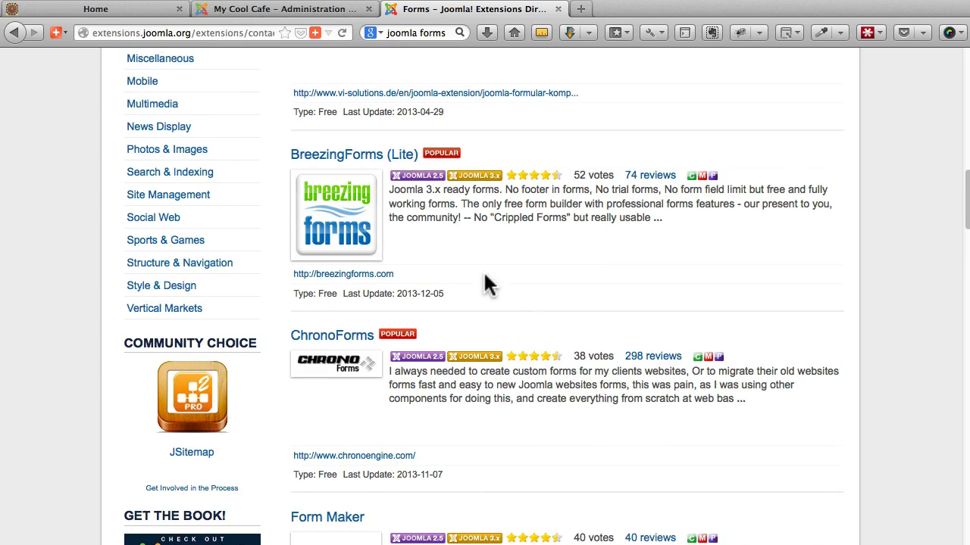
{"action": "scroll", "scroll_direction": "up", "scroll_amount": 3}
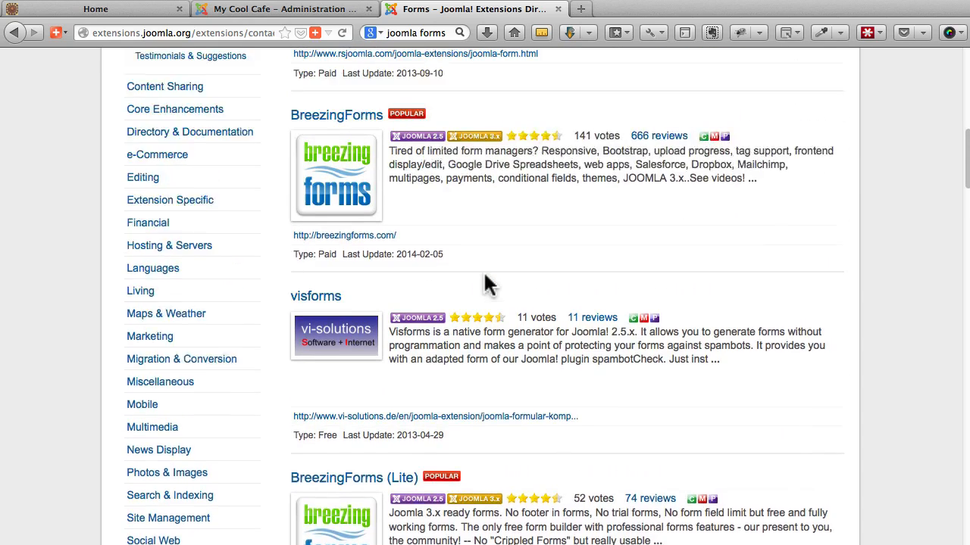
{"action": "scroll", "scroll_direction": "up", "scroll_amount": 3}
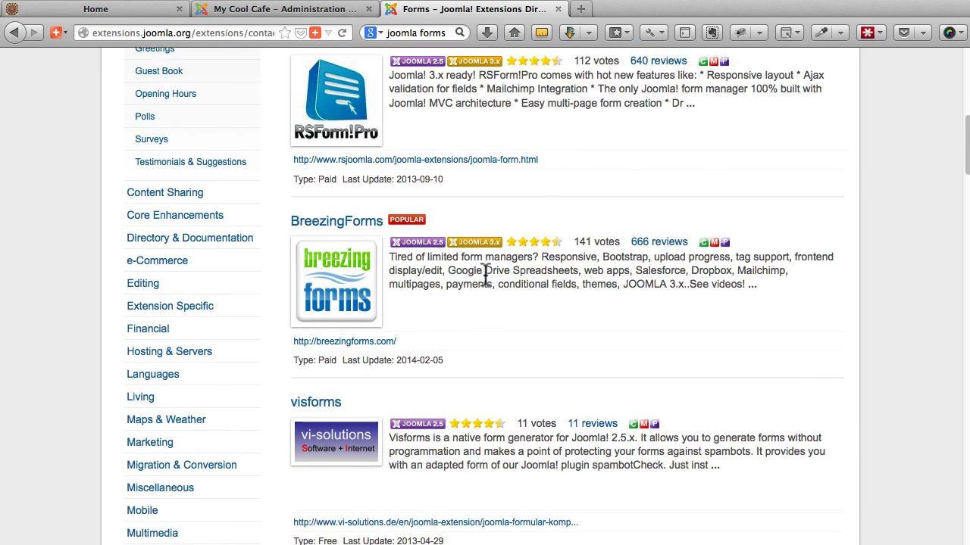
{"action": "scroll", "scroll_direction": "up", "scroll_amount": 3}
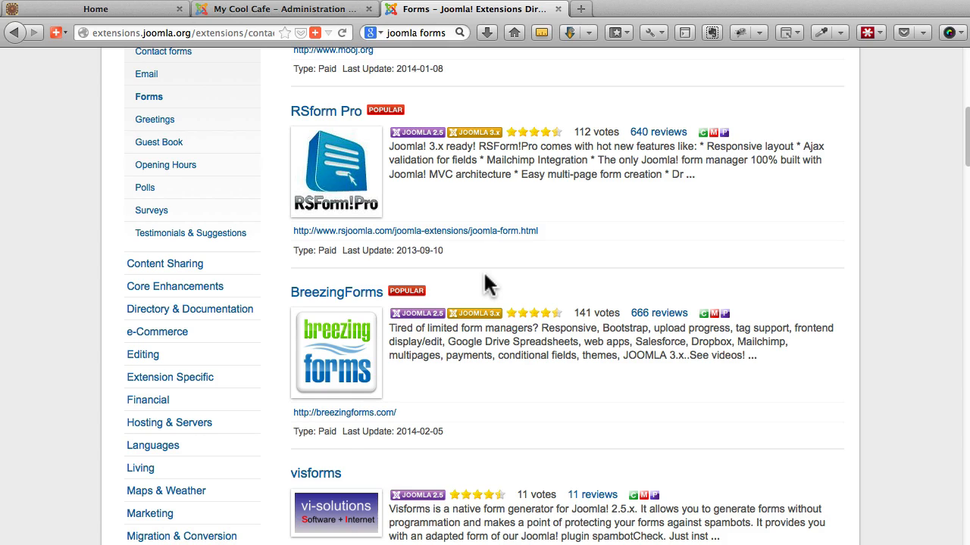
{"action": "scroll", "scroll_direction": "down", "scroll_amount": 3}
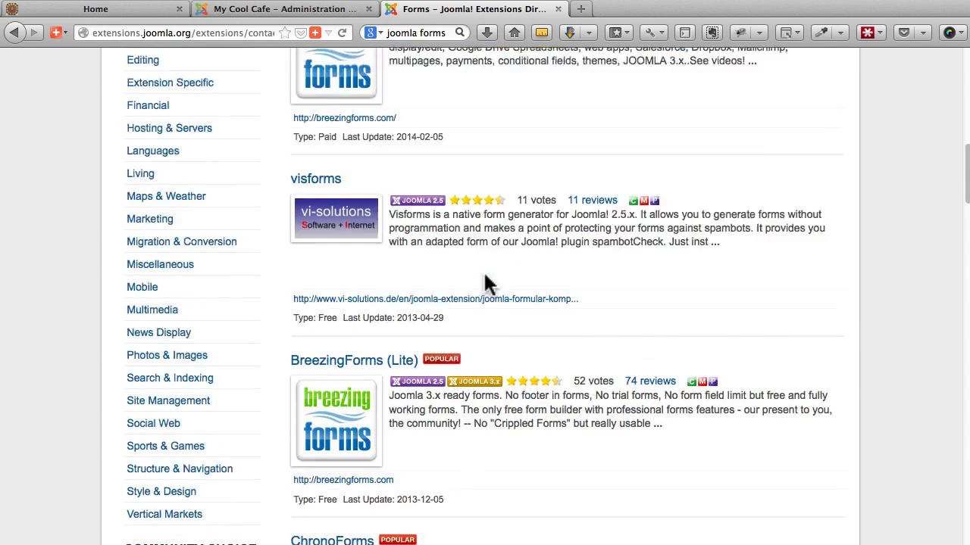
{"action": "scroll", "scroll_direction": "down", "scroll_amount": 3}
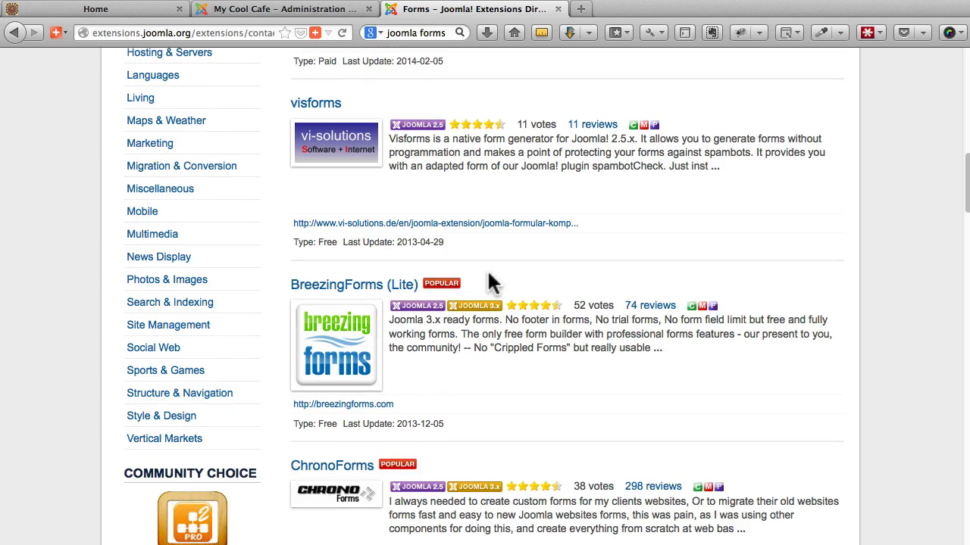
{"action": "mouse_move", "coordinate": [288, 6]}
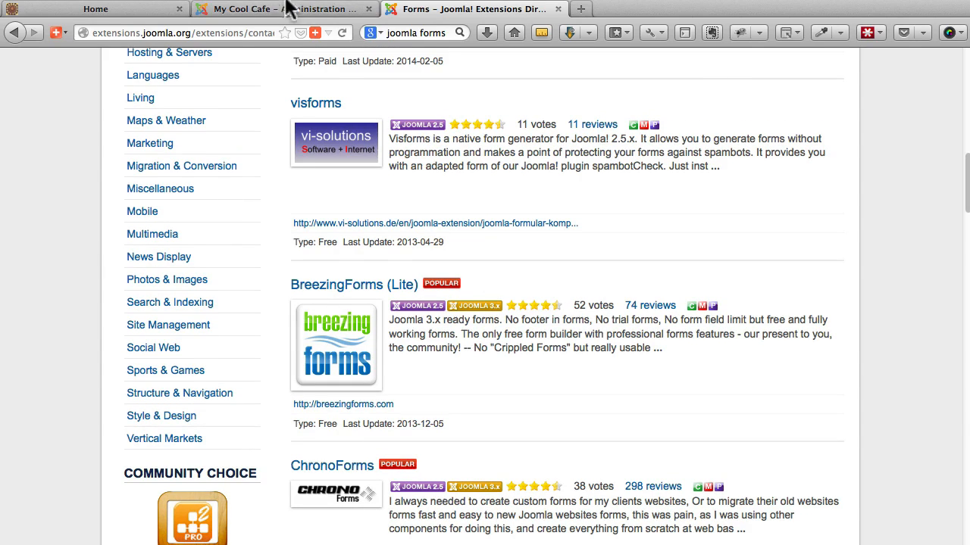
{"action": "left_click", "coordinate": [280, 9]}
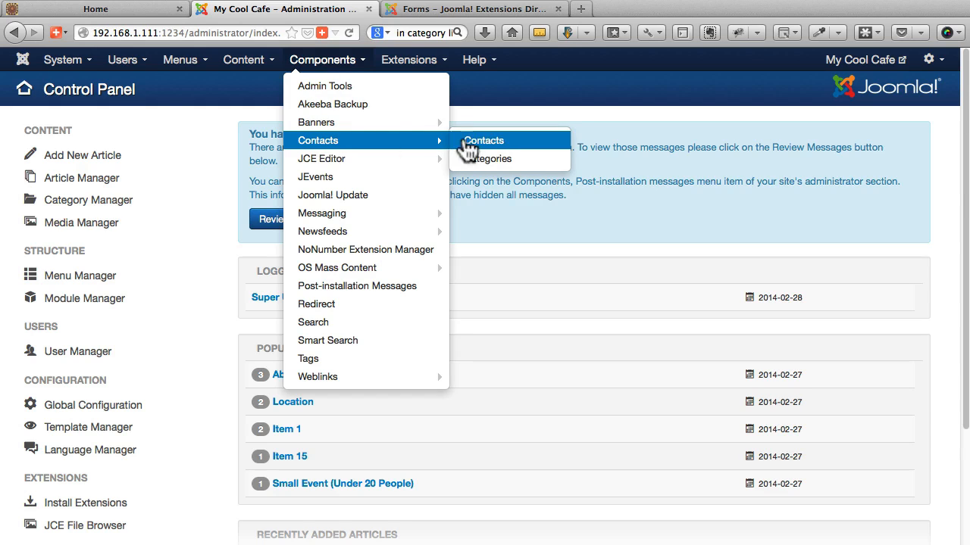
{"action": "mouse_move", "coordinate": [488, 160]}
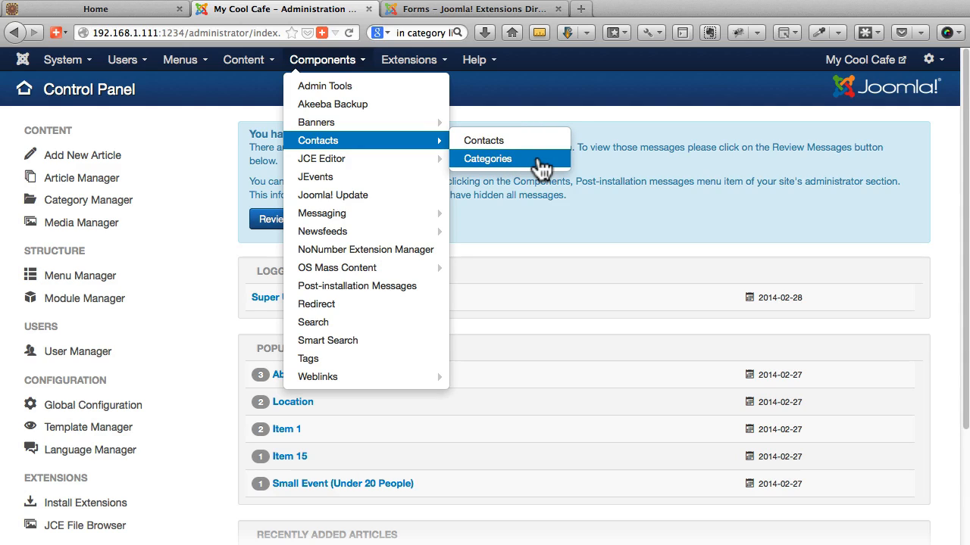
{"action": "mouse_move", "coordinate": [516, 165]}
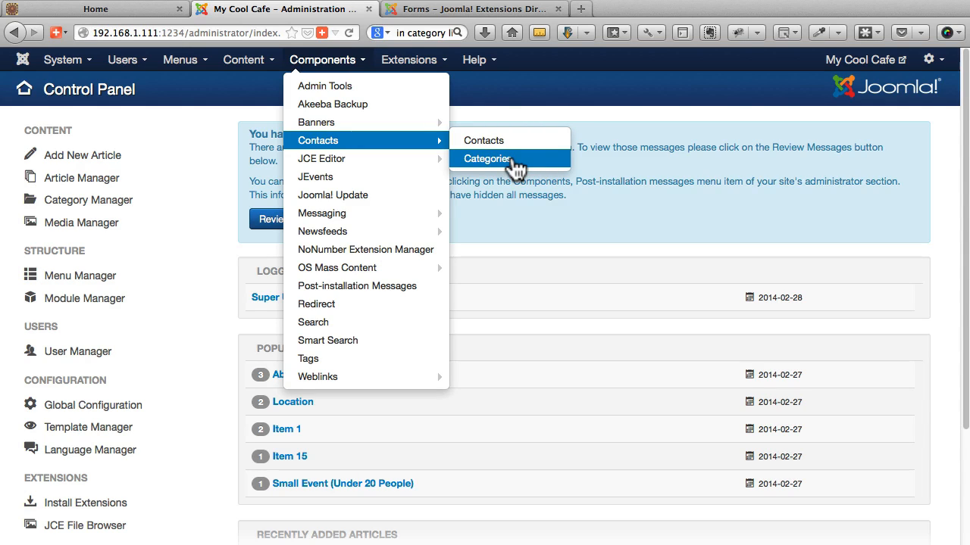
{"action": "mouse_move", "coordinate": [482, 139]}
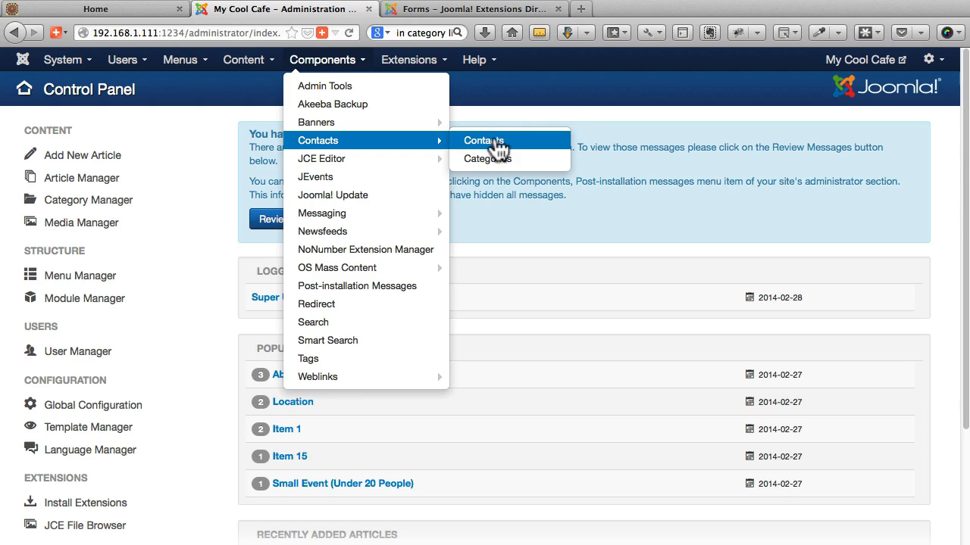
- Bring up the contact categories manager via Components > Contacts > Categories
{"action": "left_click", "coordinate": [488, 157]}
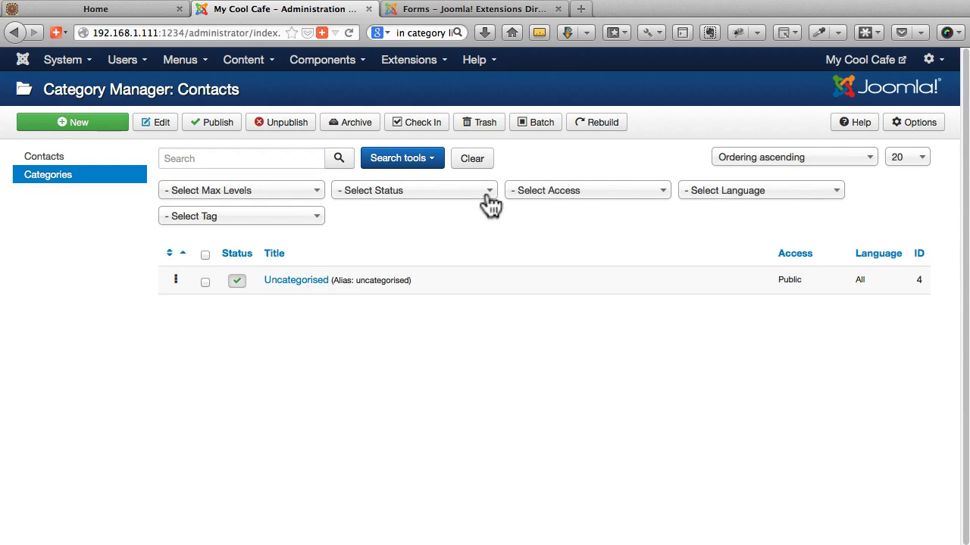
{"action": "left_click", "coordinate": [73, 121]}
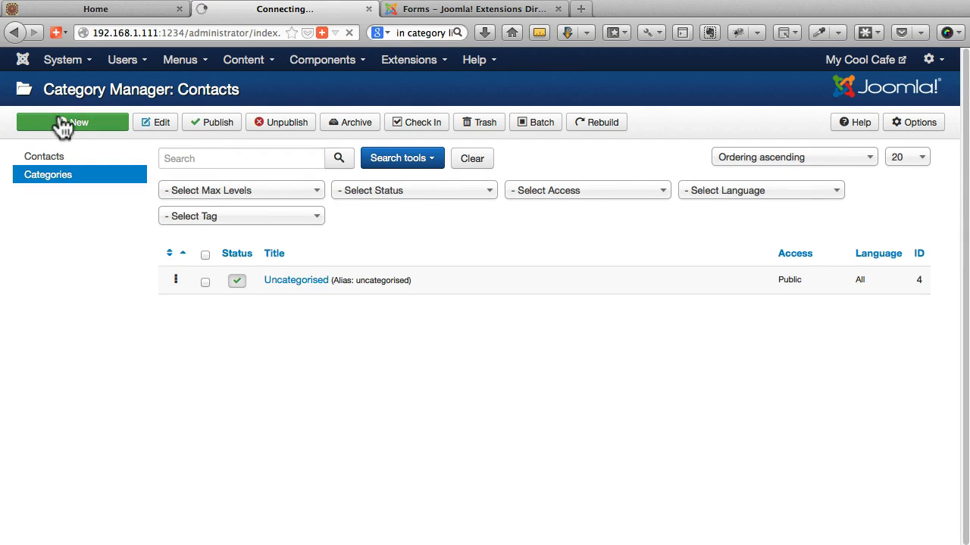
- Create a Staff contact category described with 1234 W. Main St., My Town, GA and phone (555) 555-555, and save it
{"action": "left_click", "coordinate": [73, 121]}
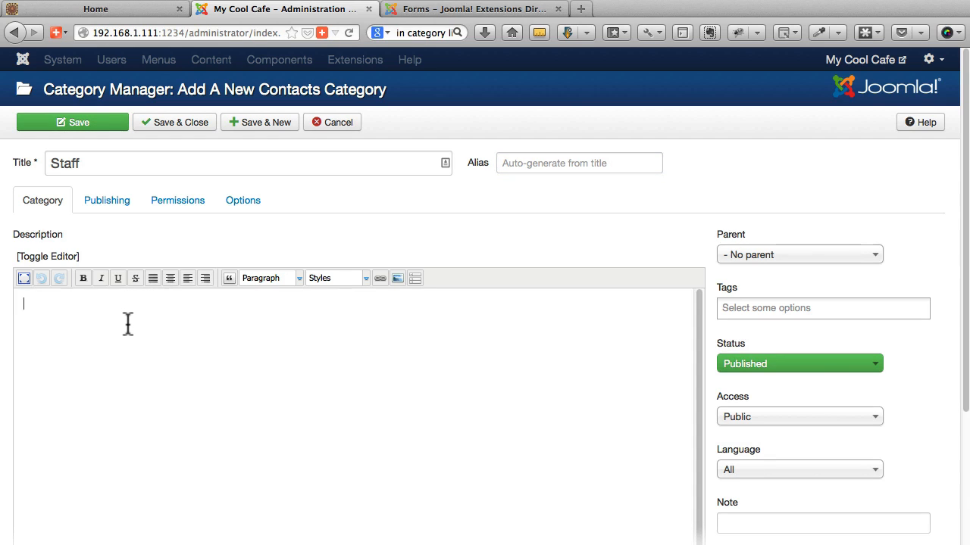
{"action": "type", "text": "1234"}
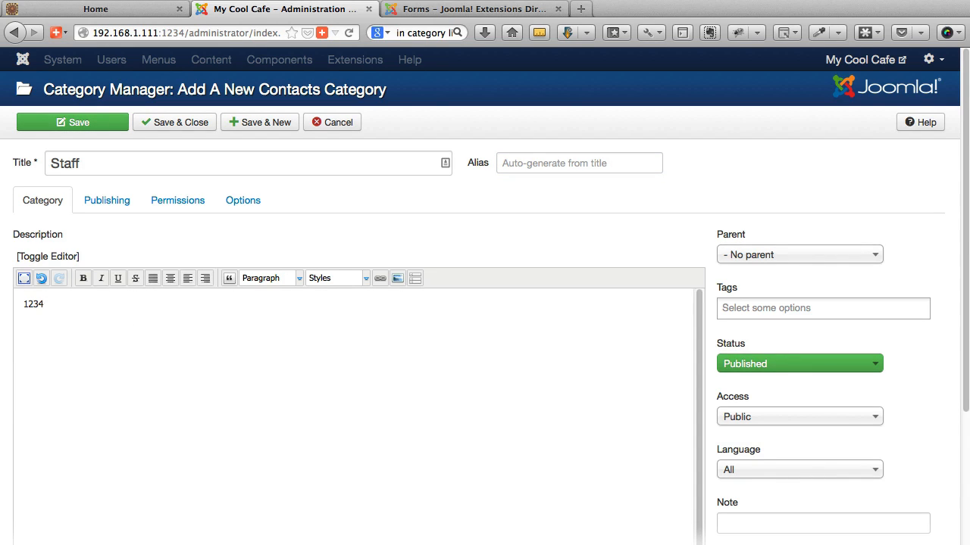
{"action": "type", "text": "W. Main St."}
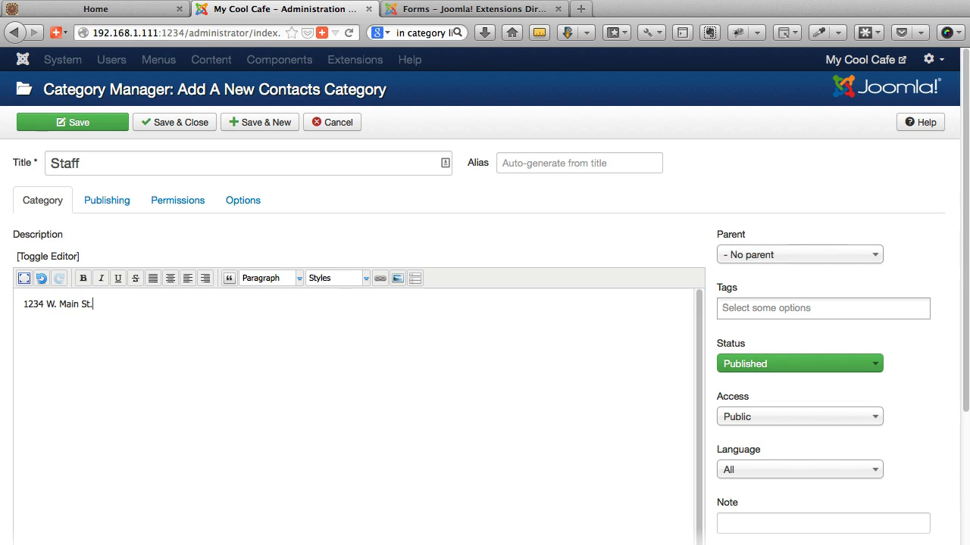
{"action": "type", "text": "My"}
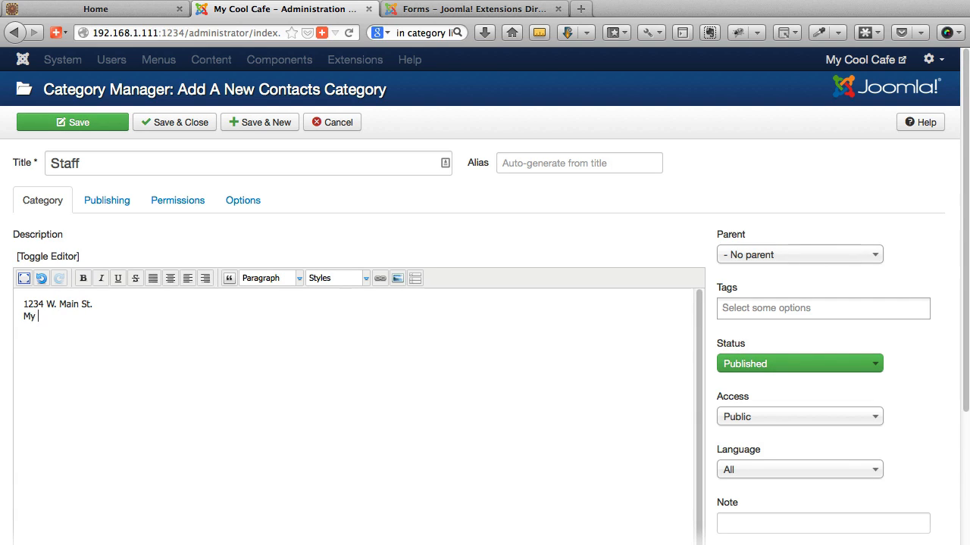
{"action": "type", "text": "Town,"}
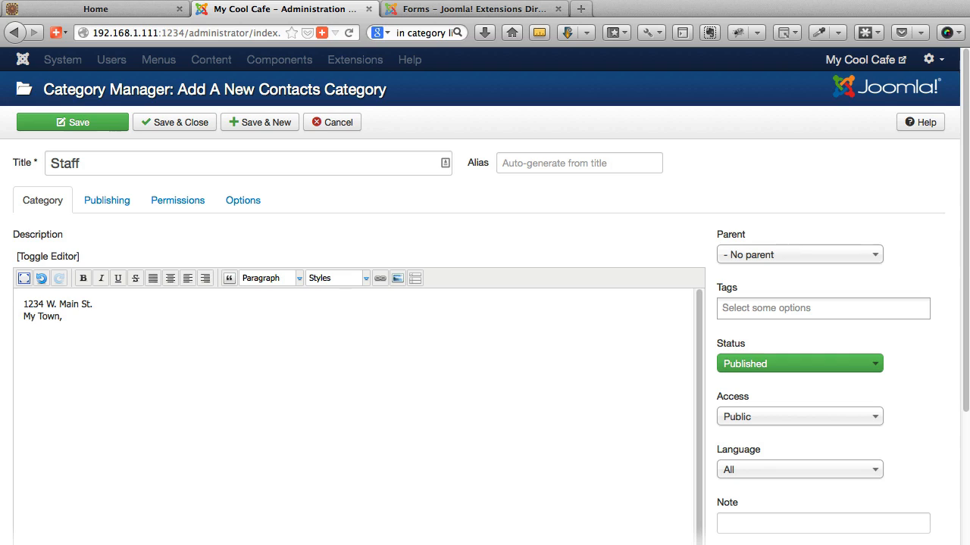
{"action": "type", "text": "GA"}
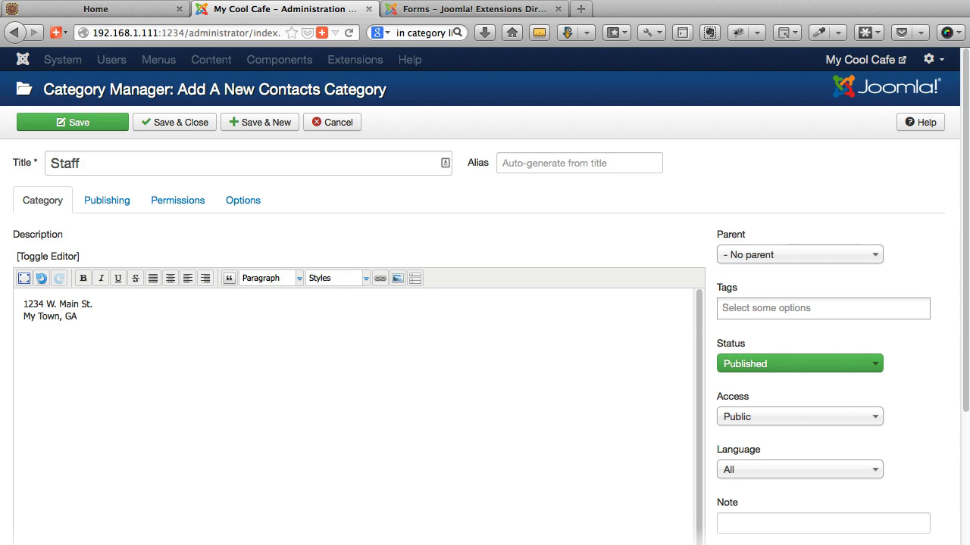
{"action": "type", "text": "(555)5"}
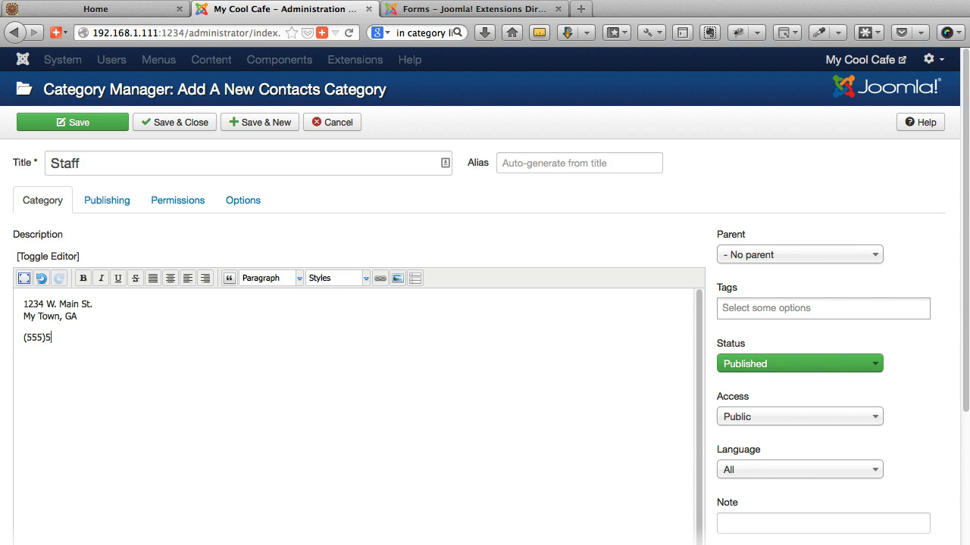
{"action": "type", "text": "55-5555"}
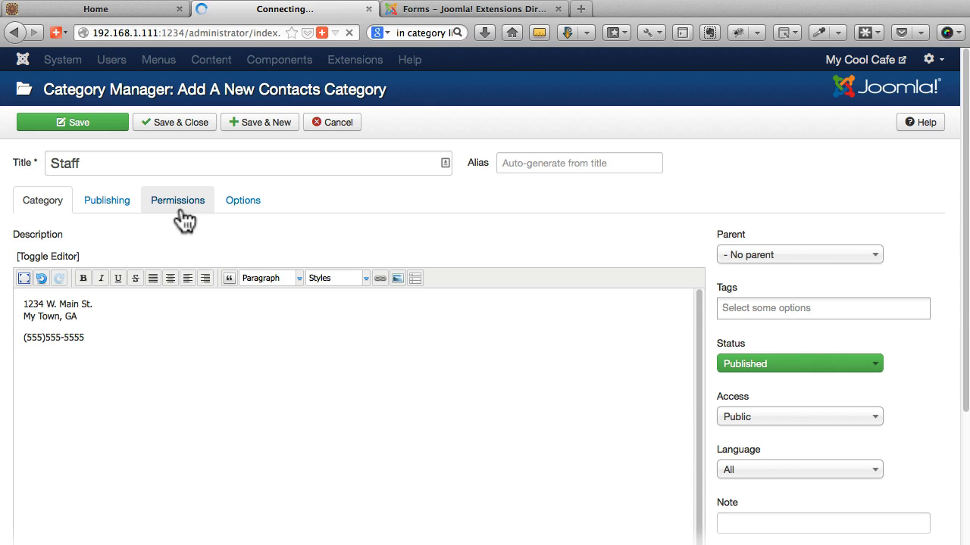
{"action": "left_click", "coordinate": [73, 121]}
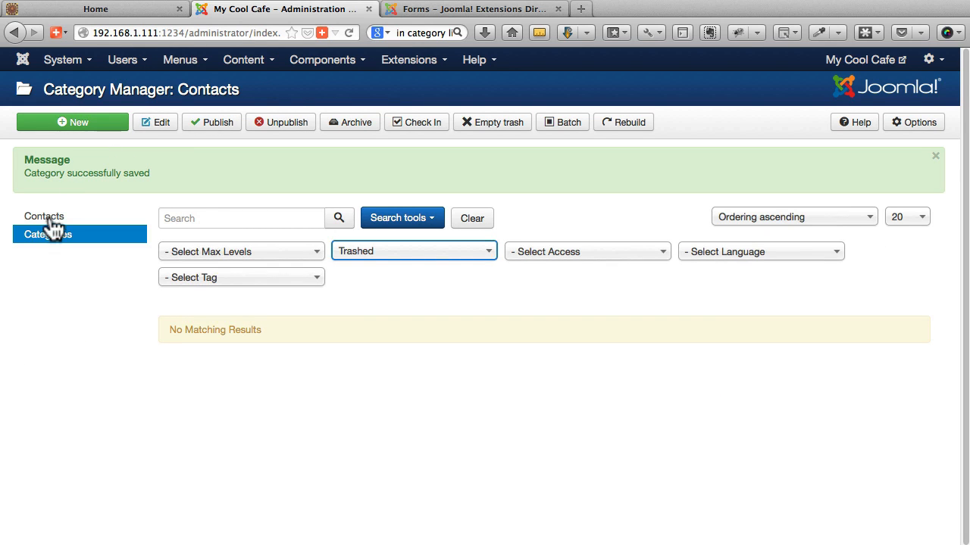
{"action": "left_click", "coordinate": [44, 215]}
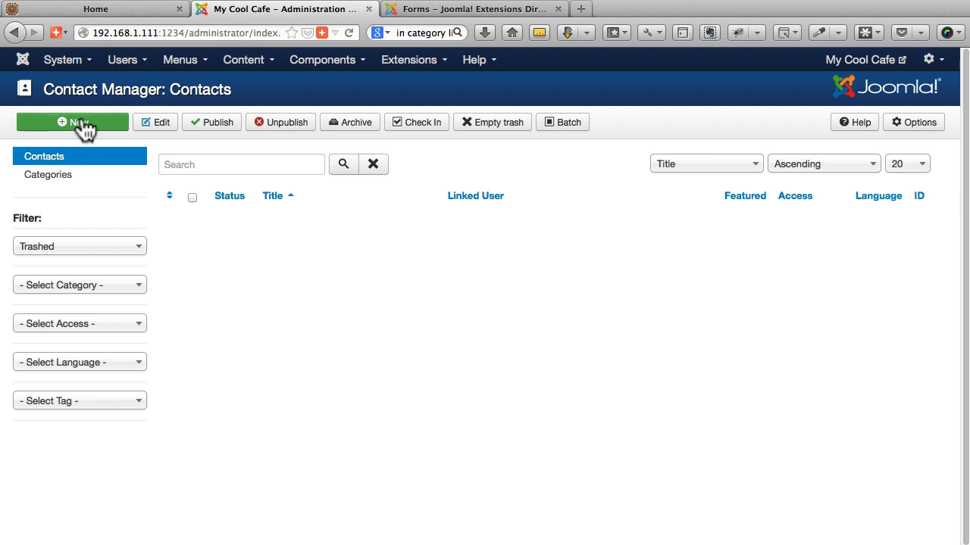
{"action": "left_click", "coordinate": [73, 122]}
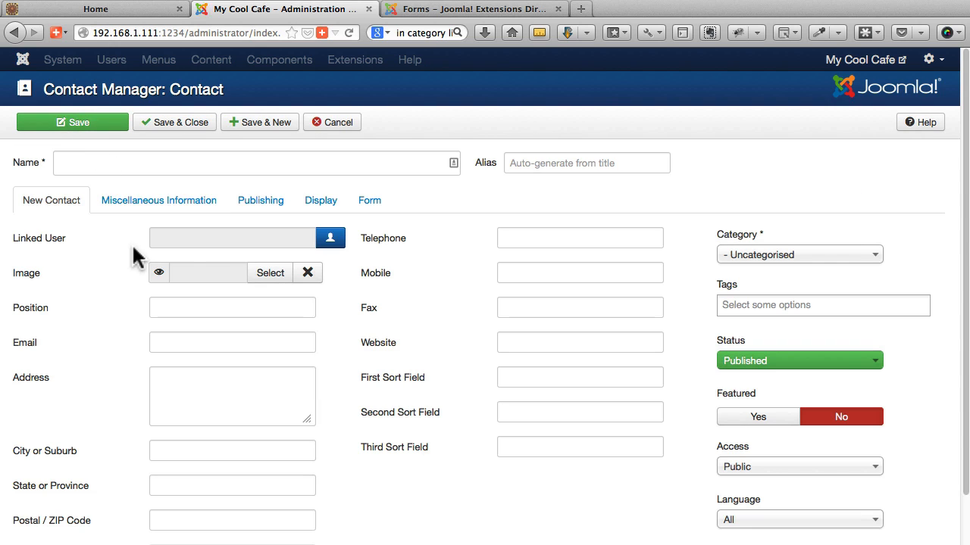
{"action": "mouse_move", "coordinate": [140, 182]}
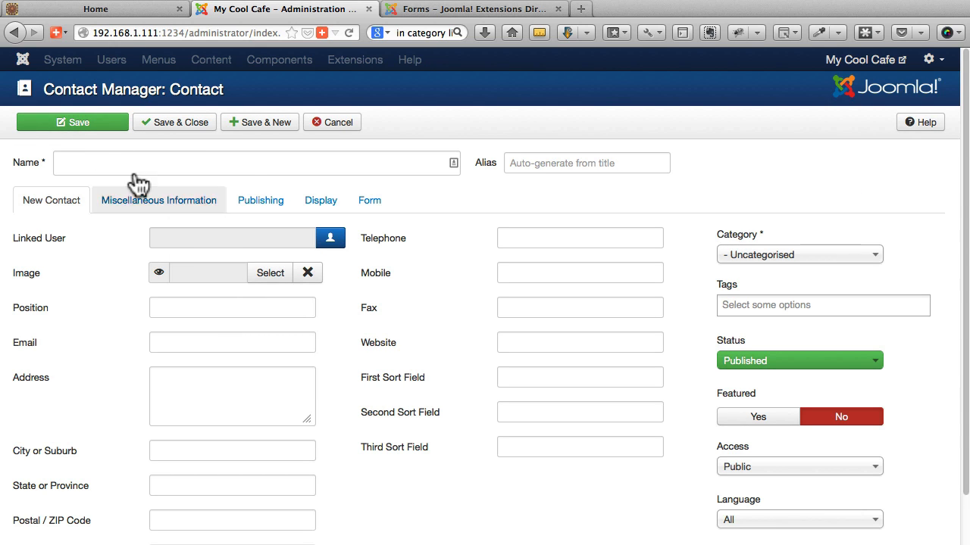
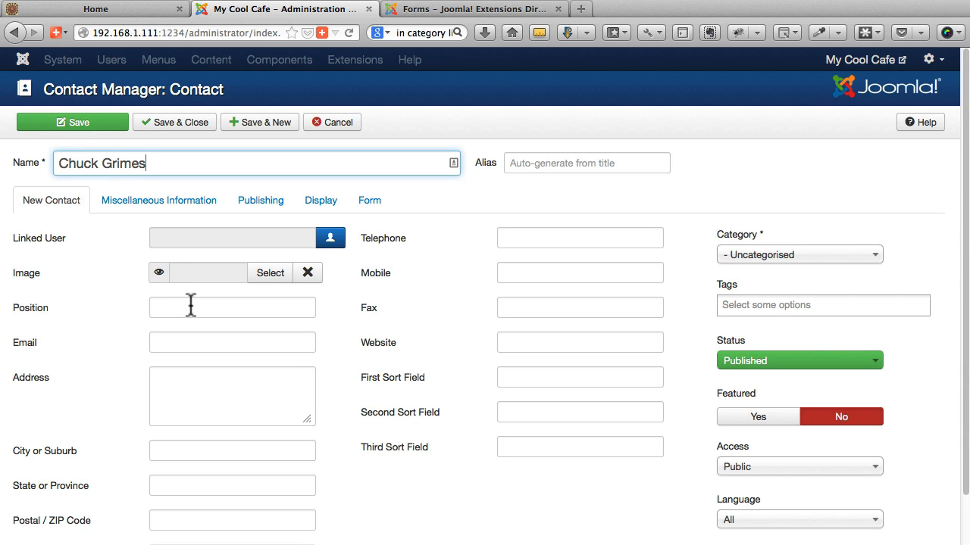
{"action": "type", "text": "Head C"}
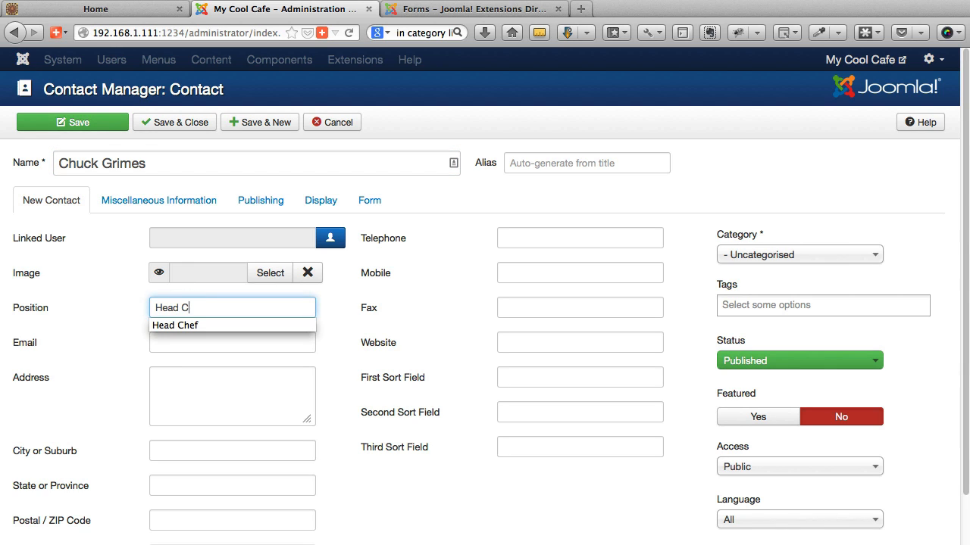
{"action": "left_click", "coordinate": [176, 324]}
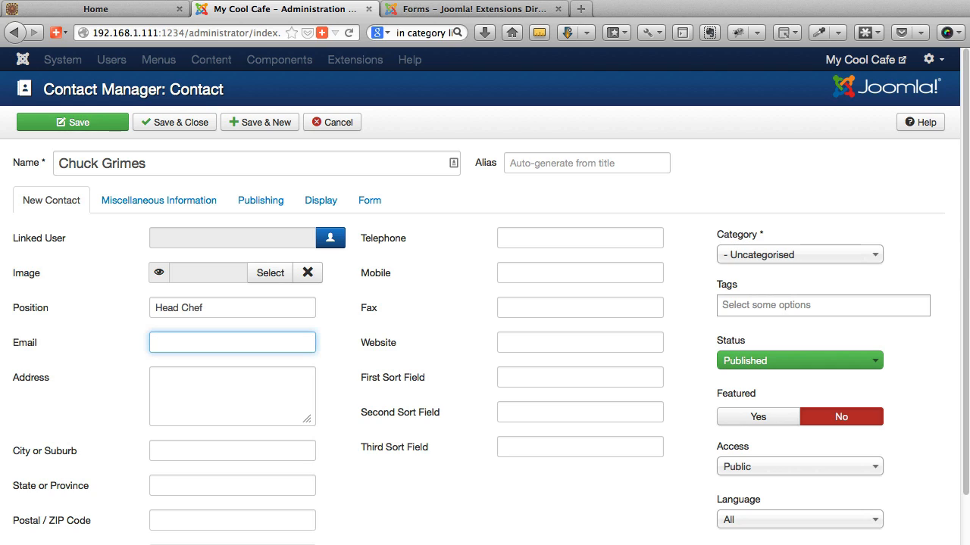
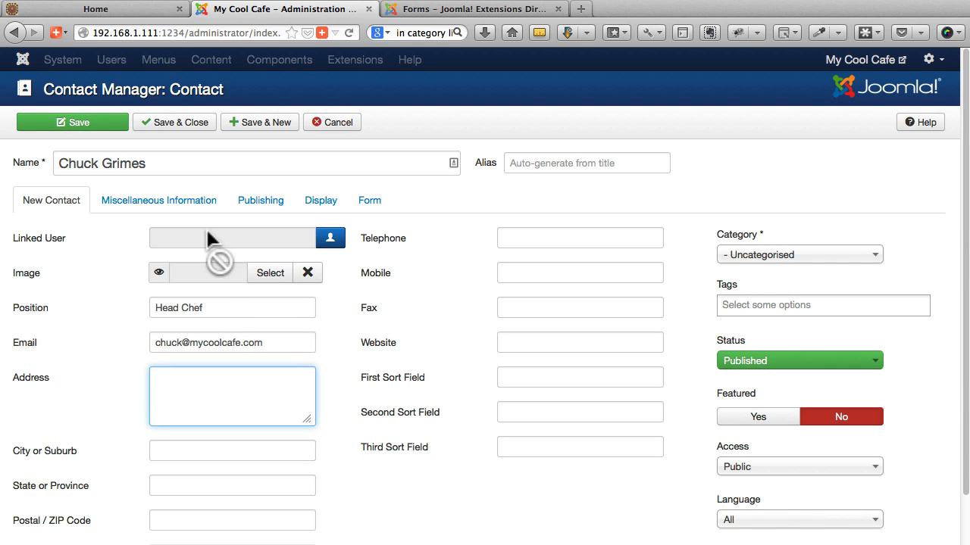
{"action": "mouse_move", "coordinate": [269, 273]}
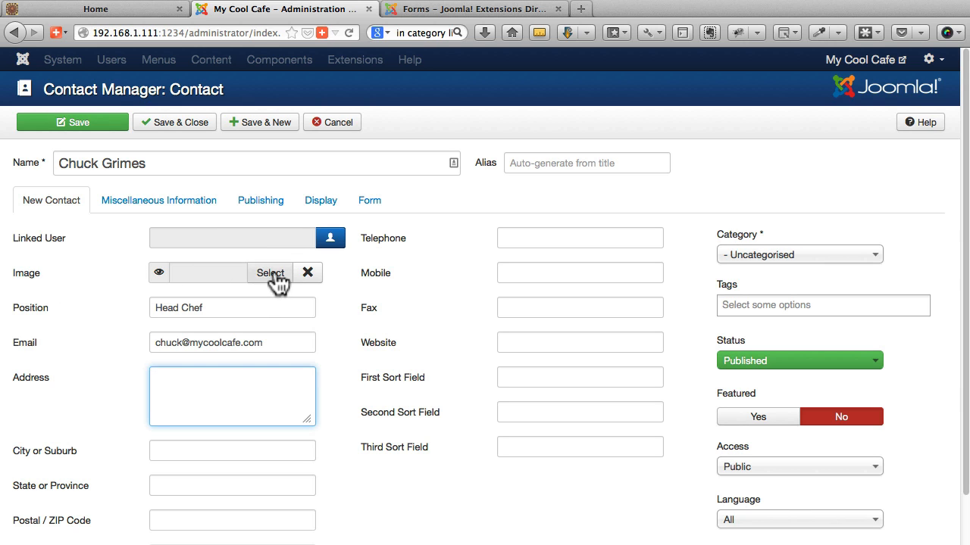
{"action": "left_click", "coordinate": [269, 273]}
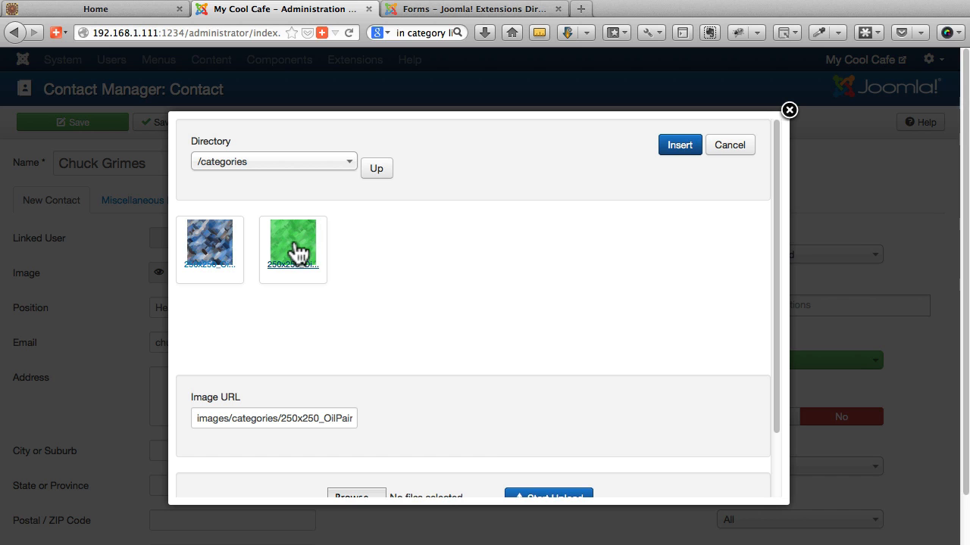
{"action": "left_click", "coordinate": [679, 145]}
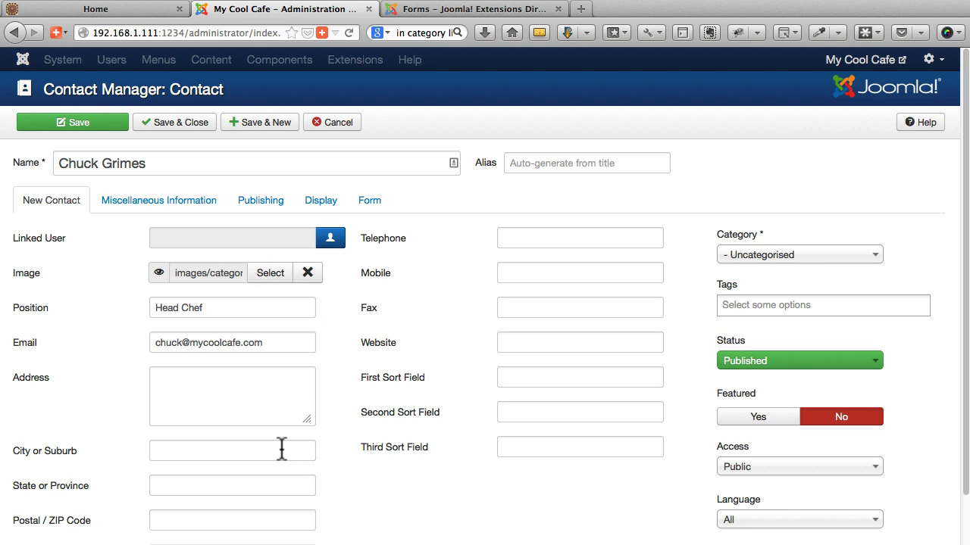
{"action": "mouse_move", "coordinate": [330, 515]}
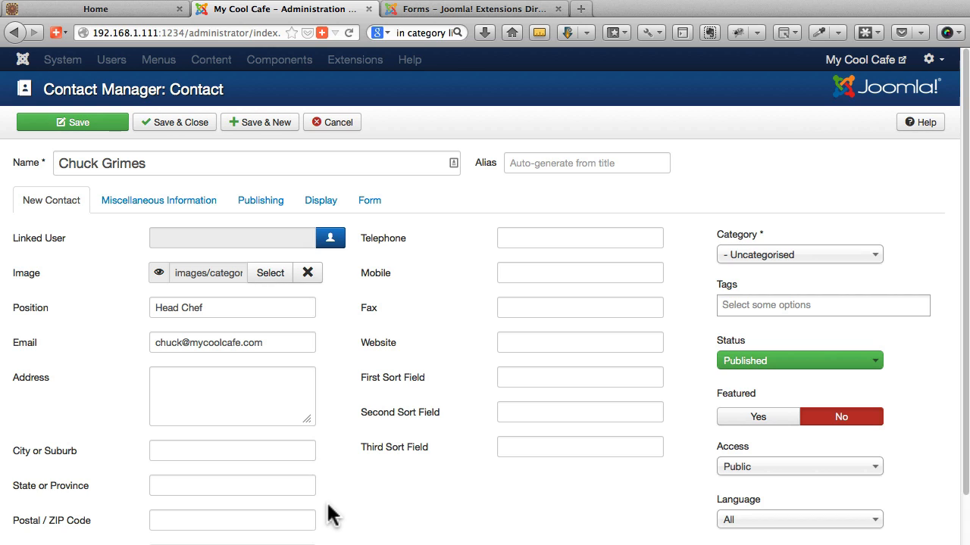
{"action": "left_click", "coordinate": [800, 255]}
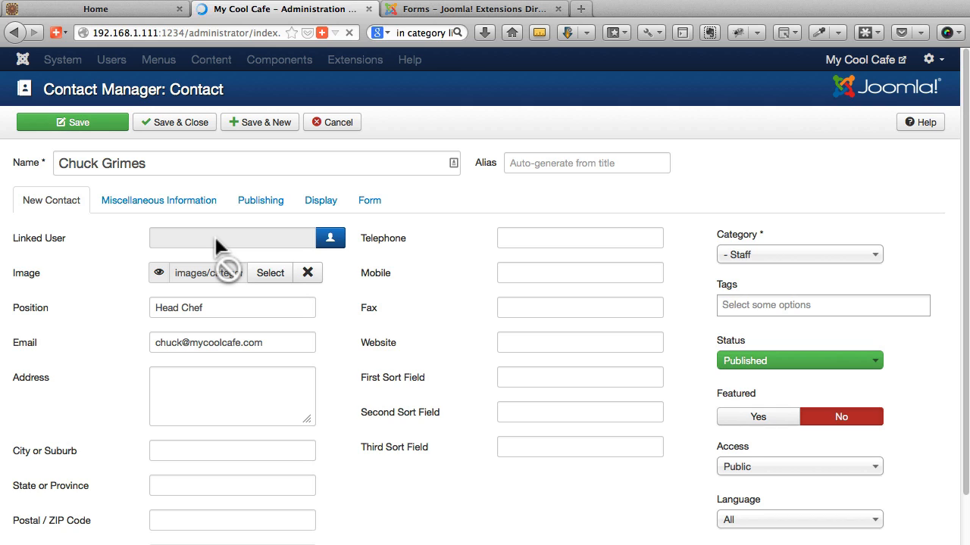
{"action": "left_click", "coordinate": [260, 121]}
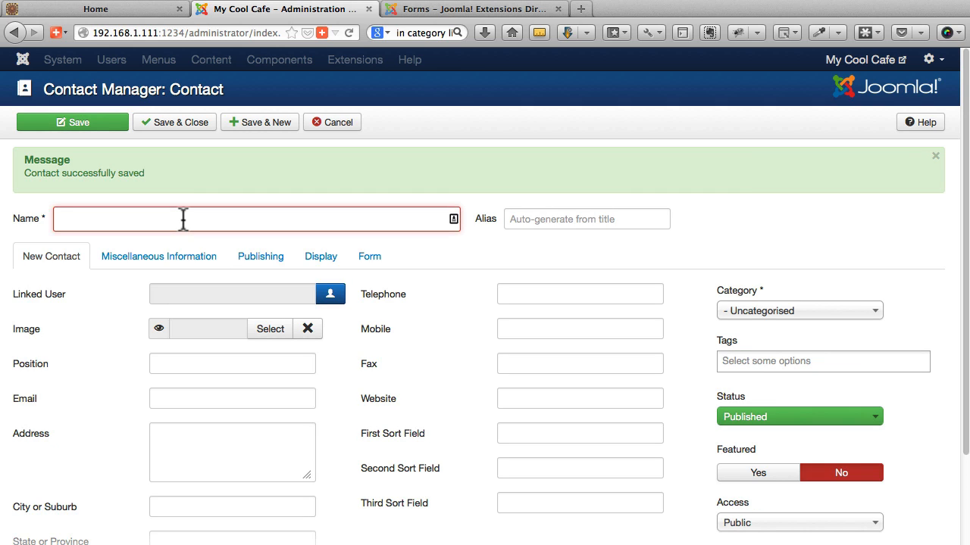
{"action": "type", "text": "He"}
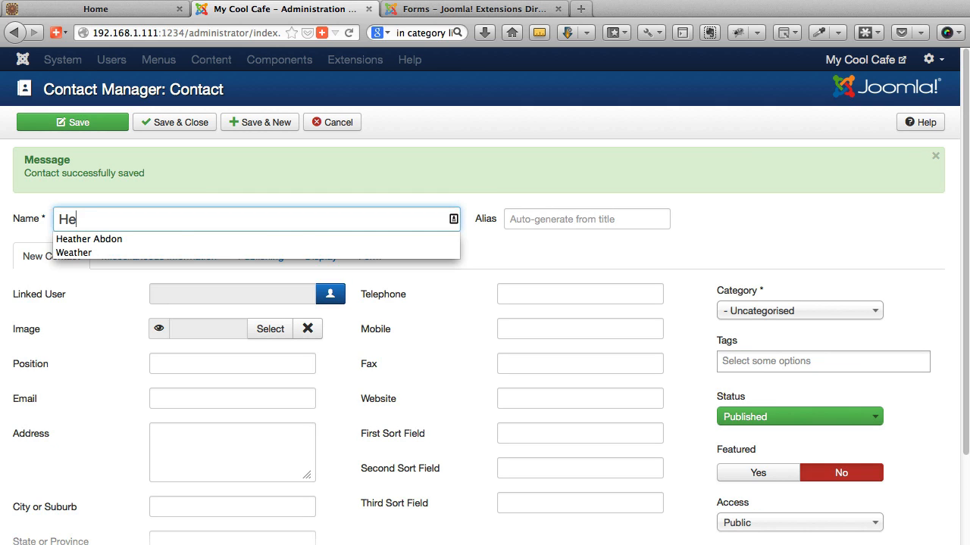
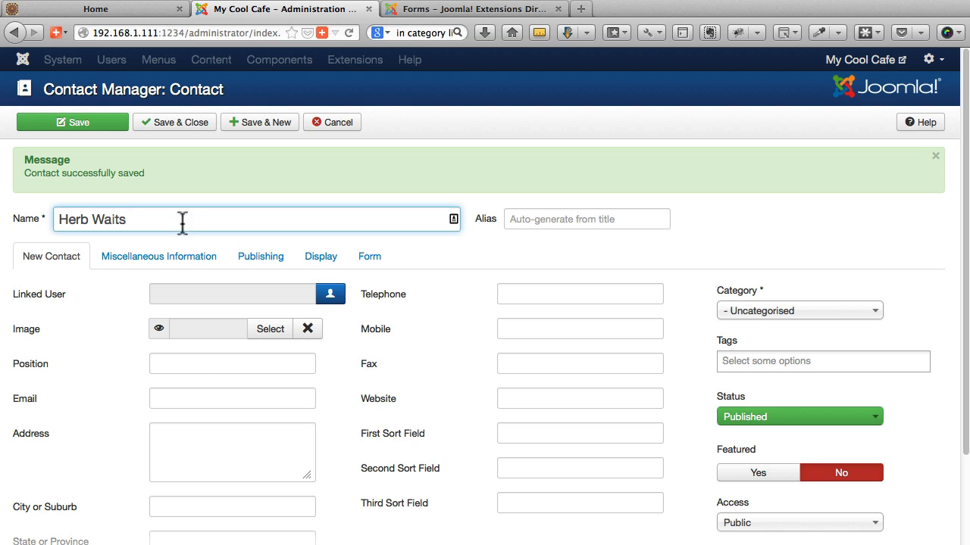
{"action": "type", "text": "Head"}
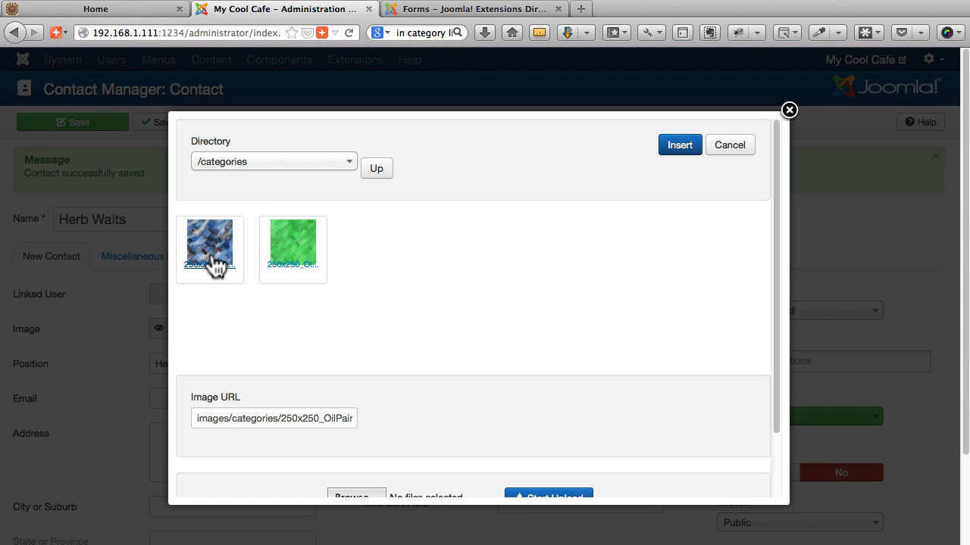
{"action": "left_click", "coordinate": [678, 145]}
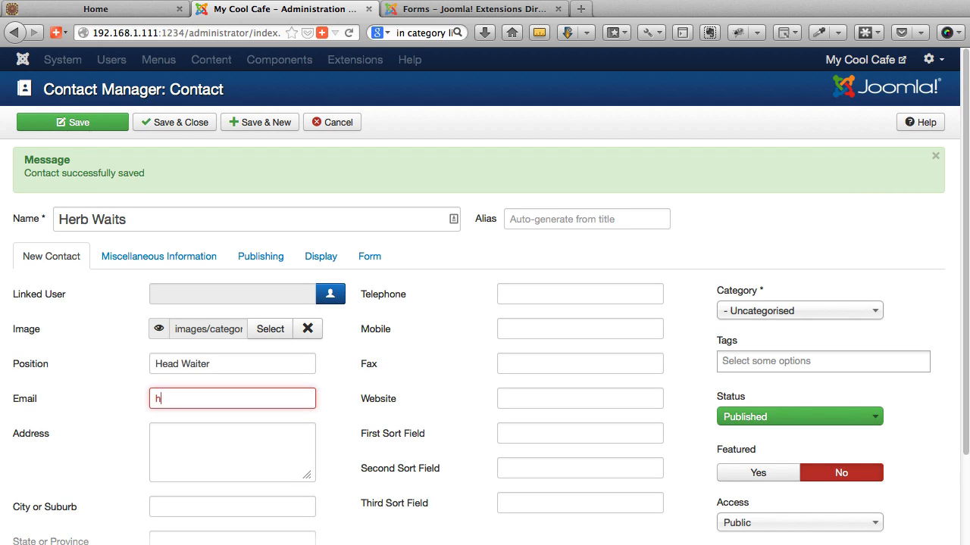
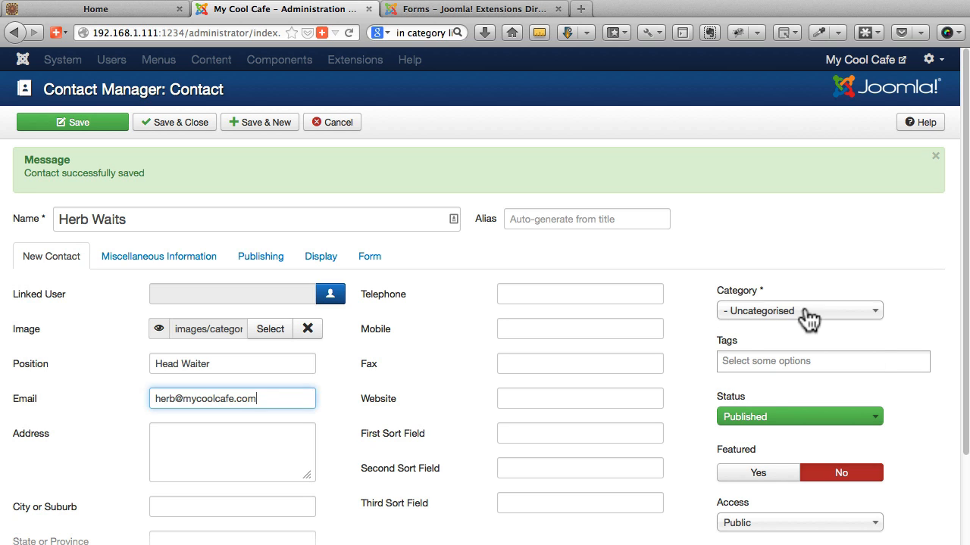
{"action": "left_click", "coordinate": [799, 310]}
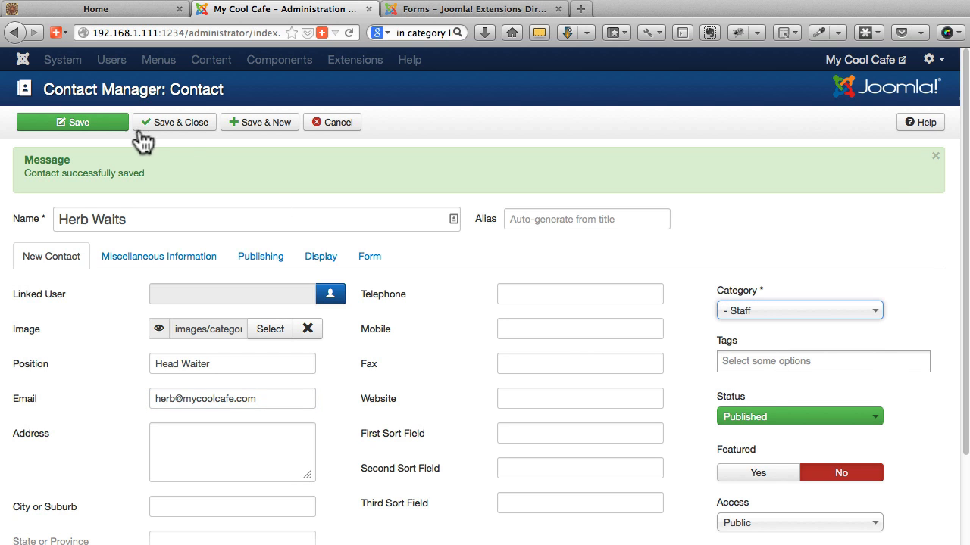
{"action": "left_click", "coordinate": [174, 121]}
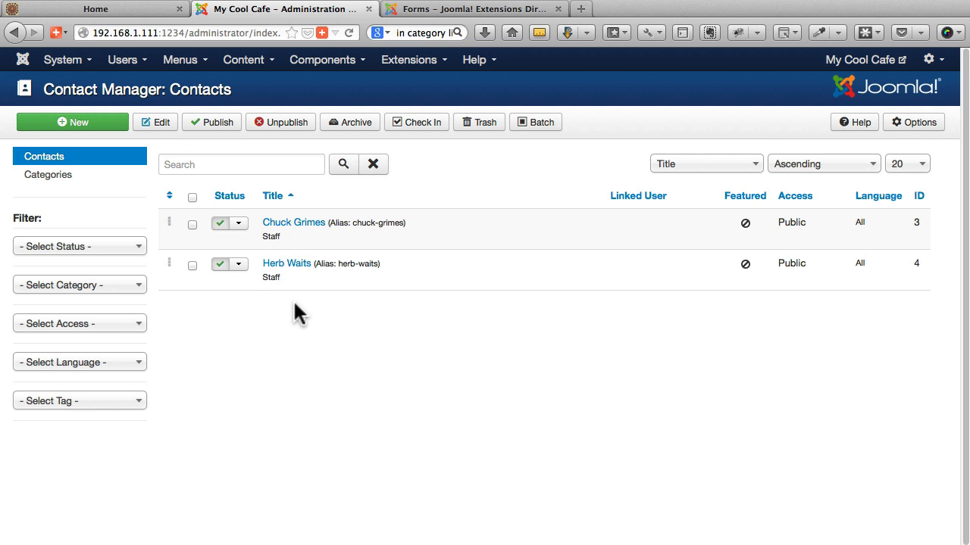
{"action": "mouse_move", "coordinate": [301, 220]}
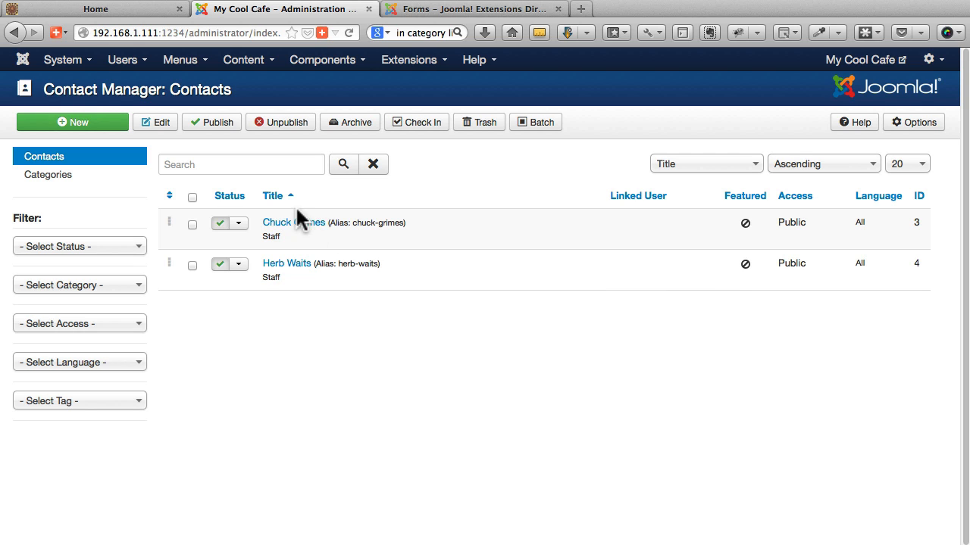
{"action": "mouse_move", "coordinate": [163, 81]}
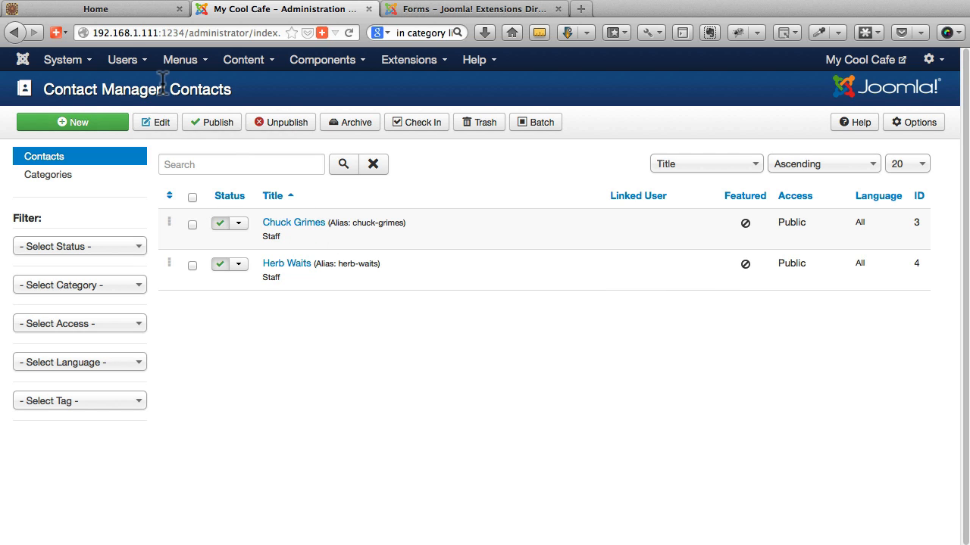
- Start a new menu item in the Main Menu
{"action": "left_click", "coordinate": [348, 121]}
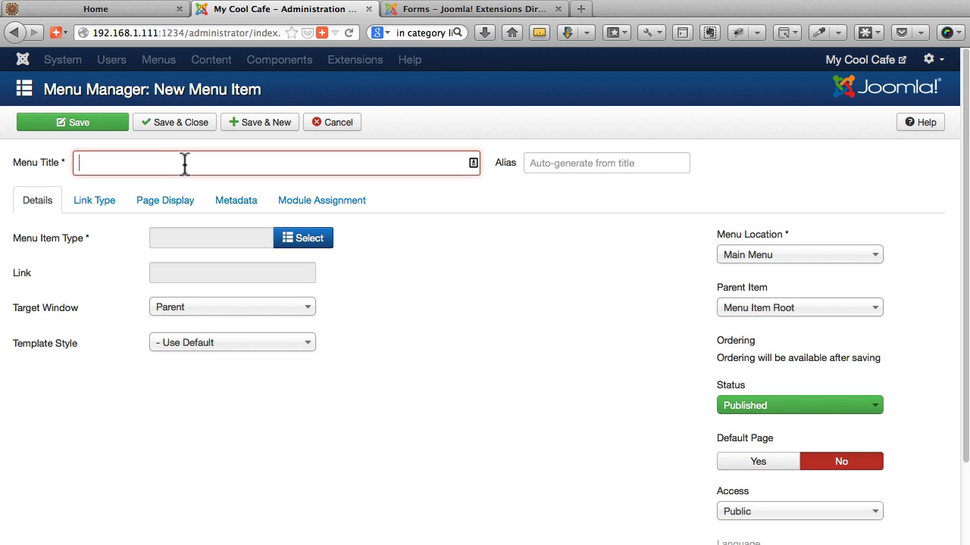
- Title the menu item Contact Us and set its type to List Contacts in a Category
{"action": "type", "text": "Contact"}
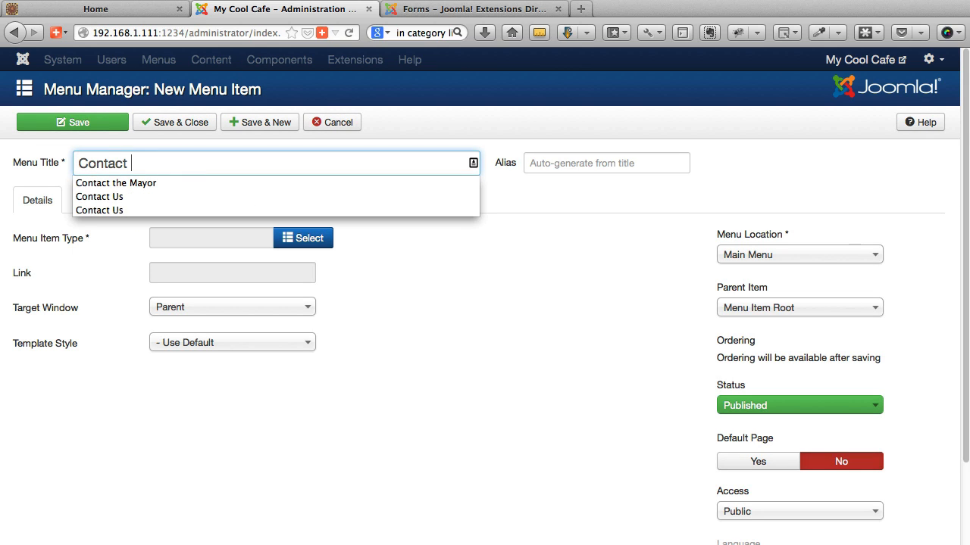
{"action": "left_click", "coordinate": [100, 196]}
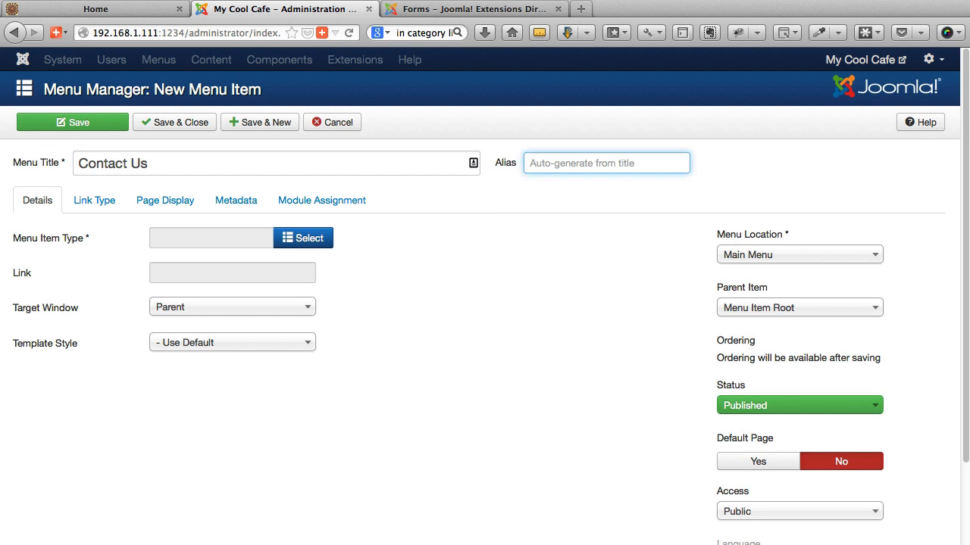
{"action": "left_click", "coordinate": [303, 238]}
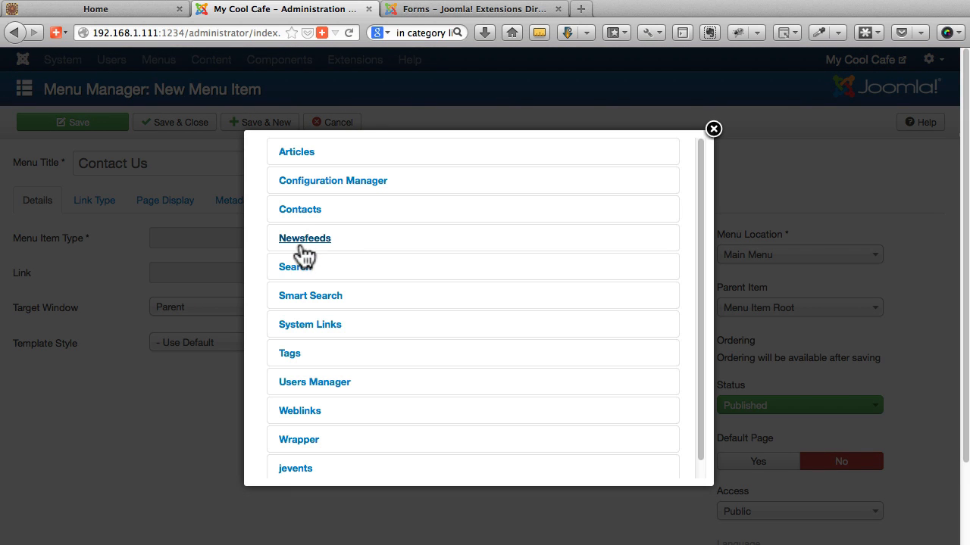
{"action": "left_click", "coordinate": [300, 209]}
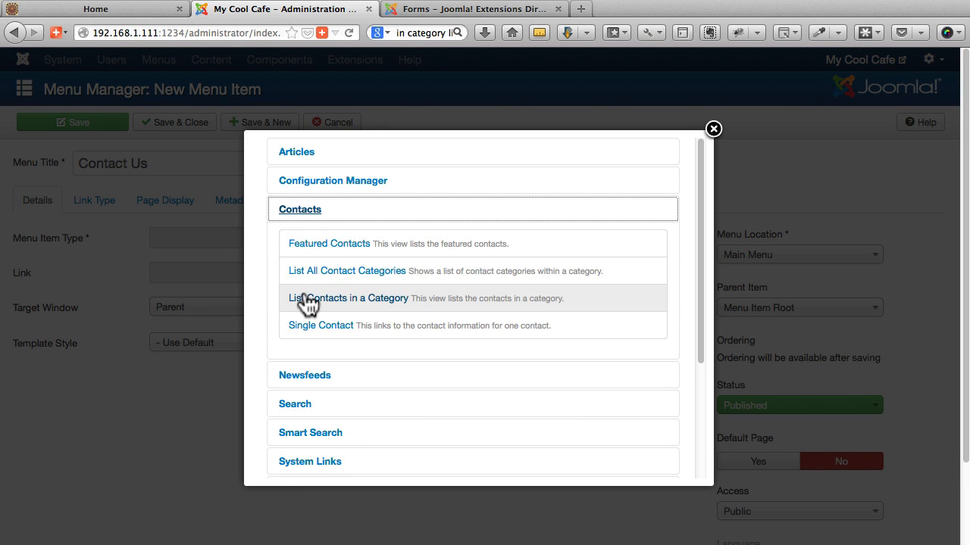
{"action": "mouse_move", "coordinate": [321, 326]}
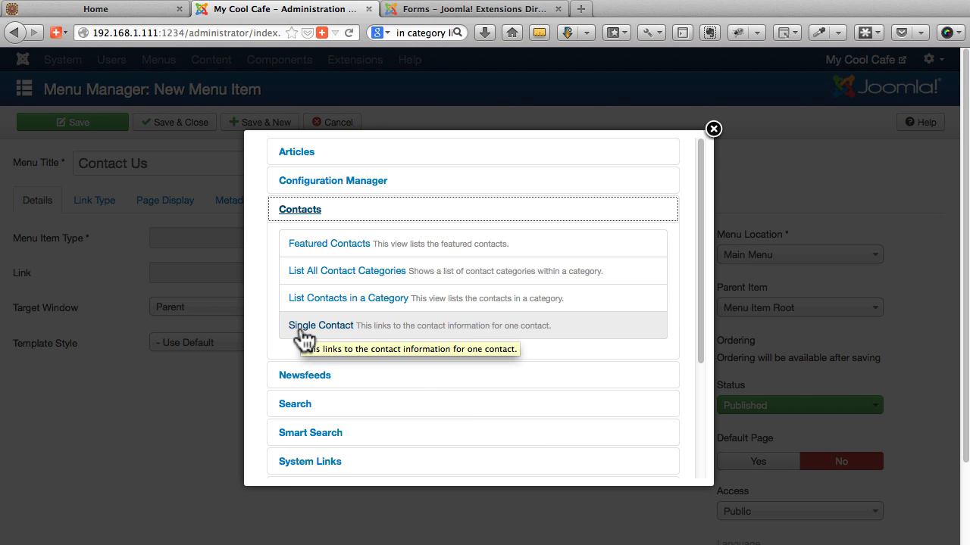
{"action": "mouse_move", "coordinate": [295, 311]}
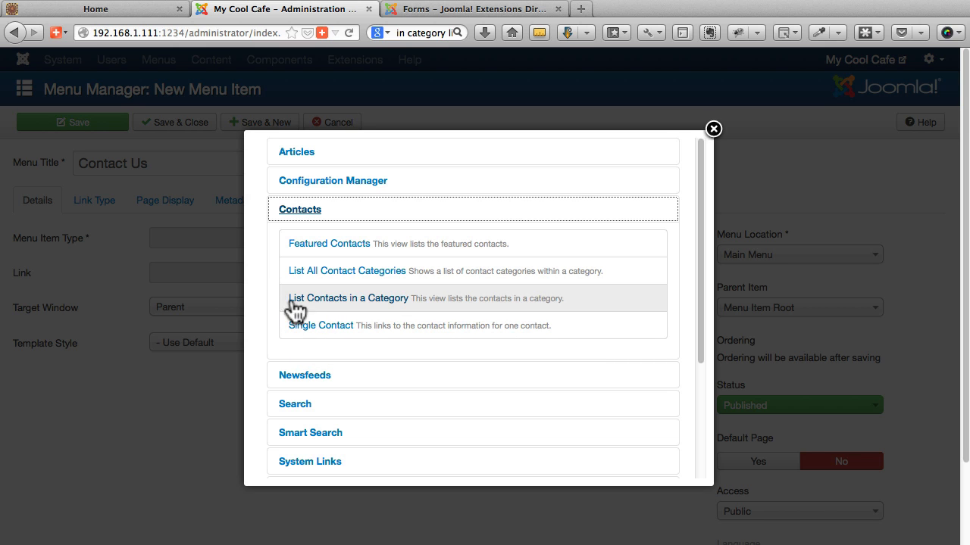
{"action": "mouse_move", "coordinate": [316, 306]}
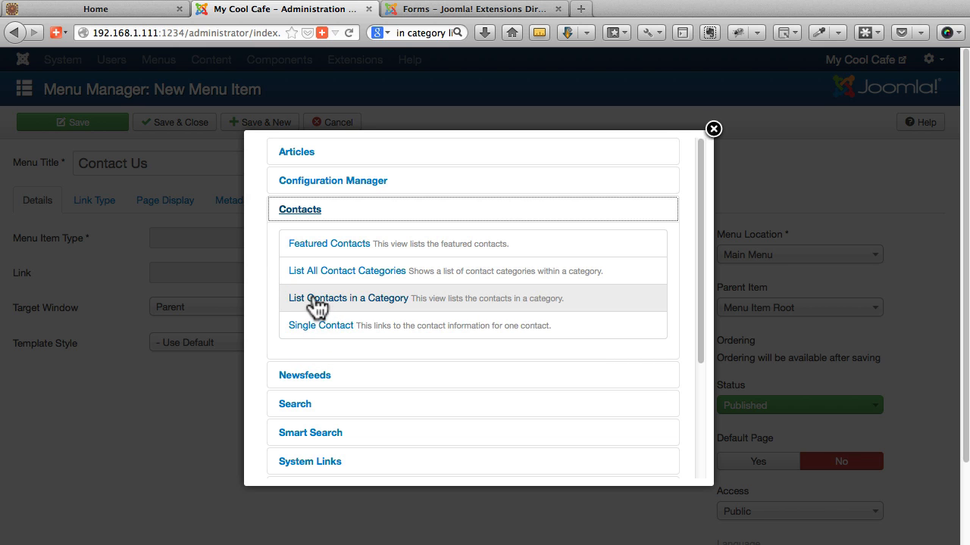
{"action": "left_click", "coordinate": [349, 297]}
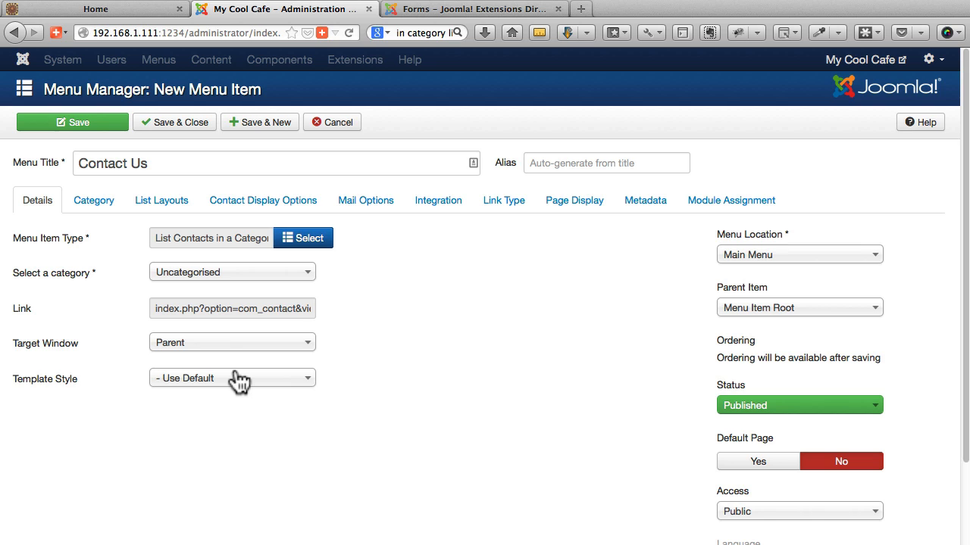
- Point Contact Us at the Staff category and set Category Title and Category Description to Show
{"action": "left_click", "coordinate": [230, 271]}
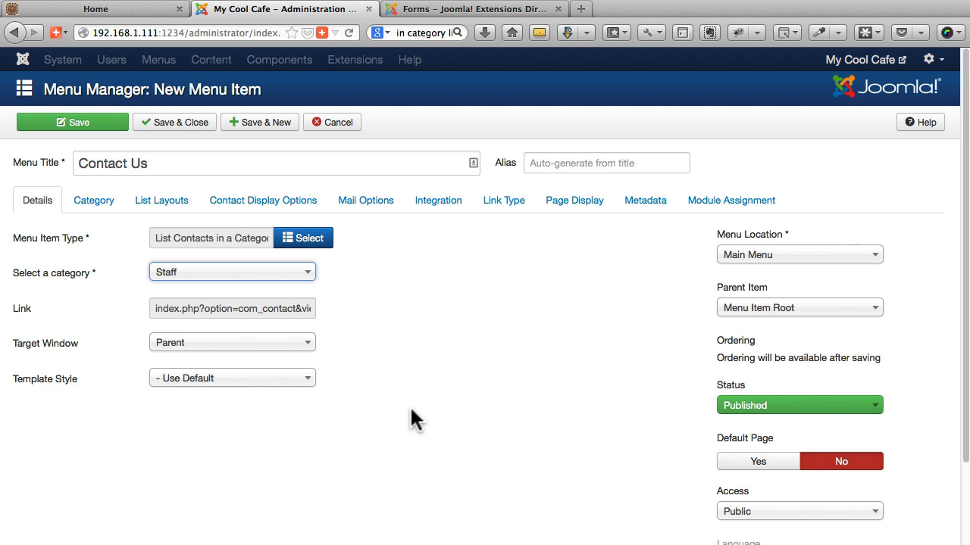
{"action": "left_click", "coordinate": [94, 200]}
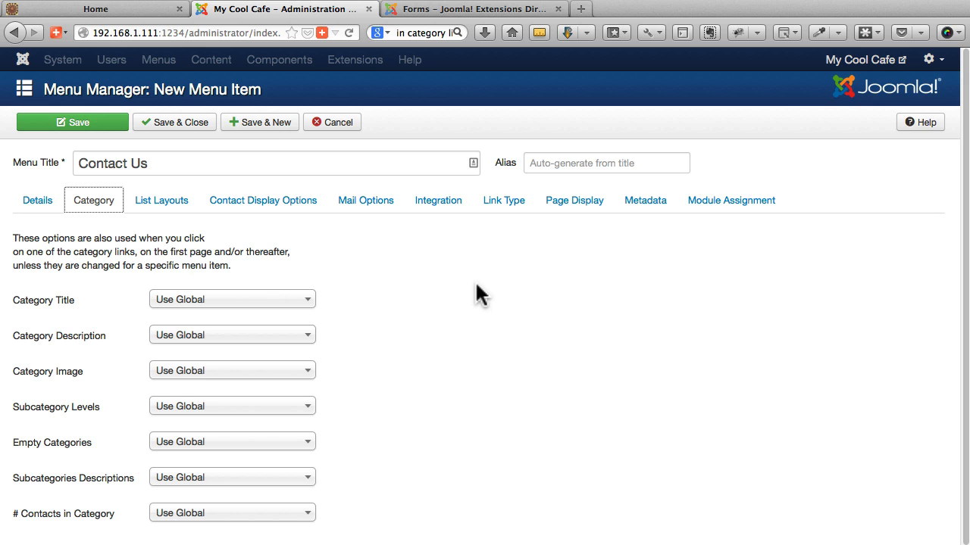
{"action": "left_click", "coordinate": [231, 300]}
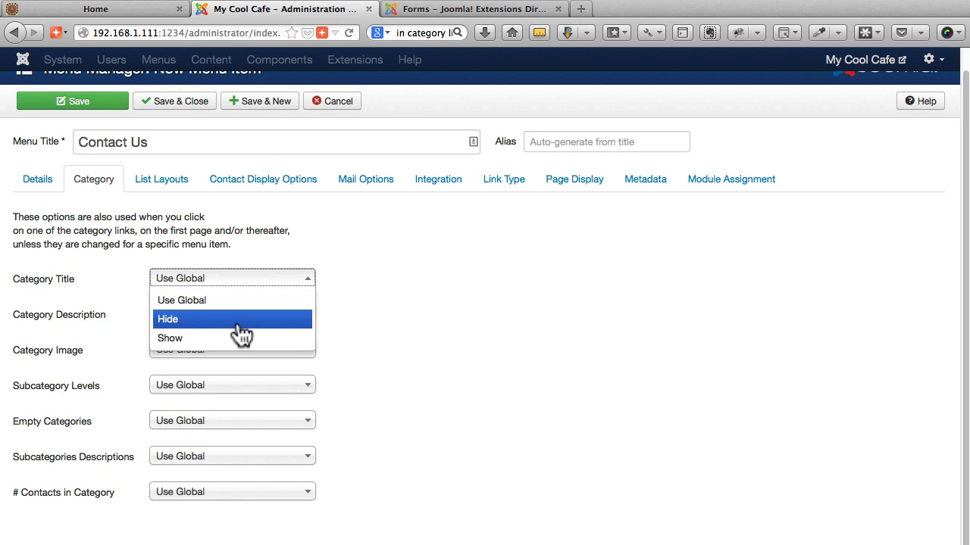
{"action": "left_click", "coordinate": [170, 338]}
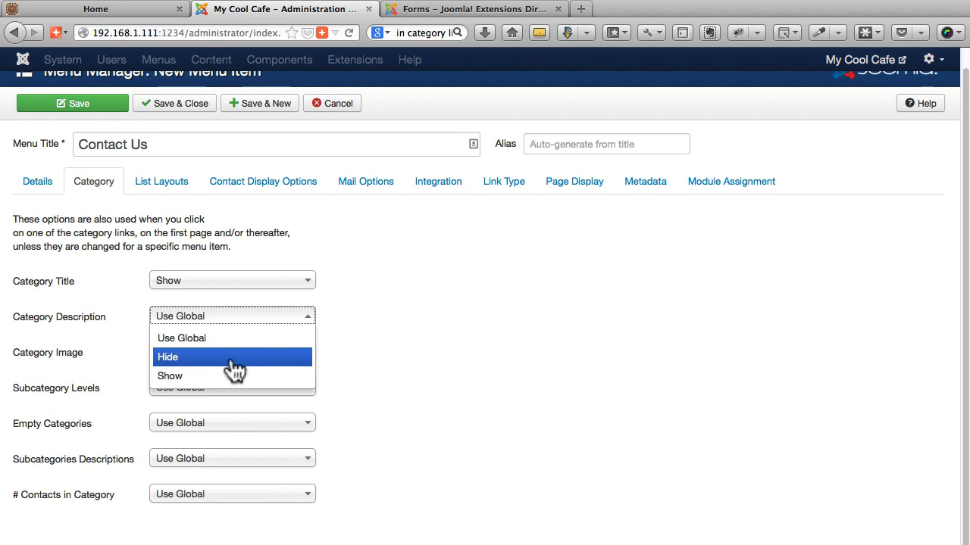
{"action": "left_click", "coordinate": [170, 376]}
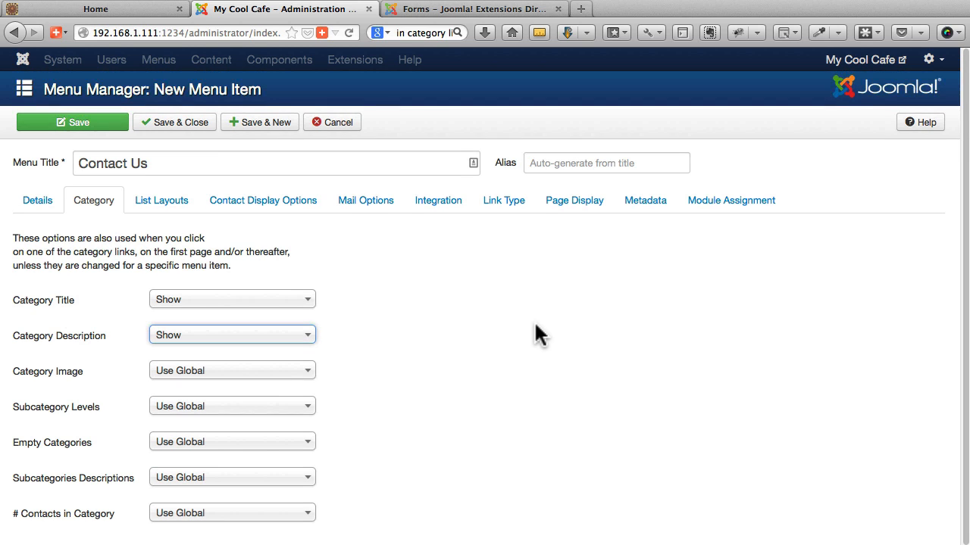
{"action": "left_click", "coordinate": [161, 200]}
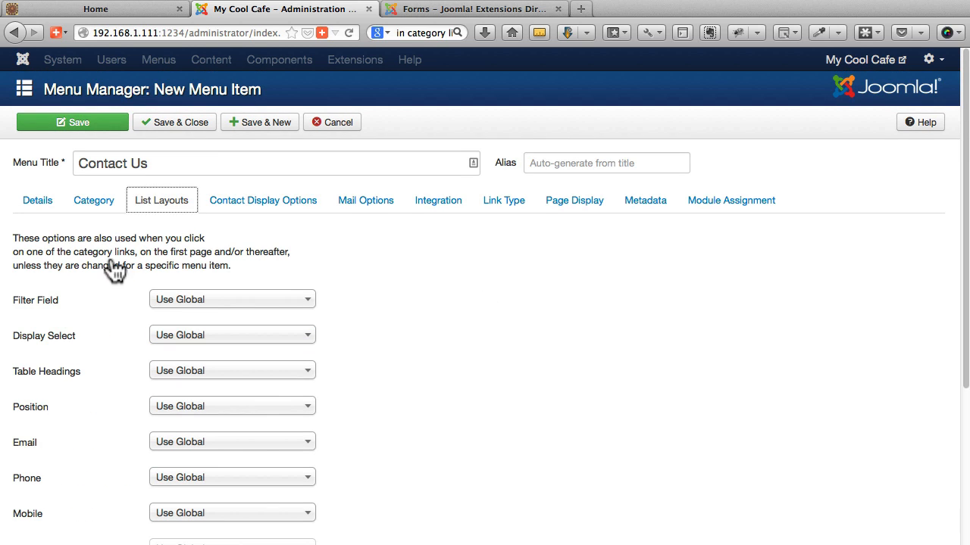
- Hide the Filter Field and Display Select in the Contact Us list layout and review the remaining options
{"action": "left_click", "coordinate": [230, 300]}
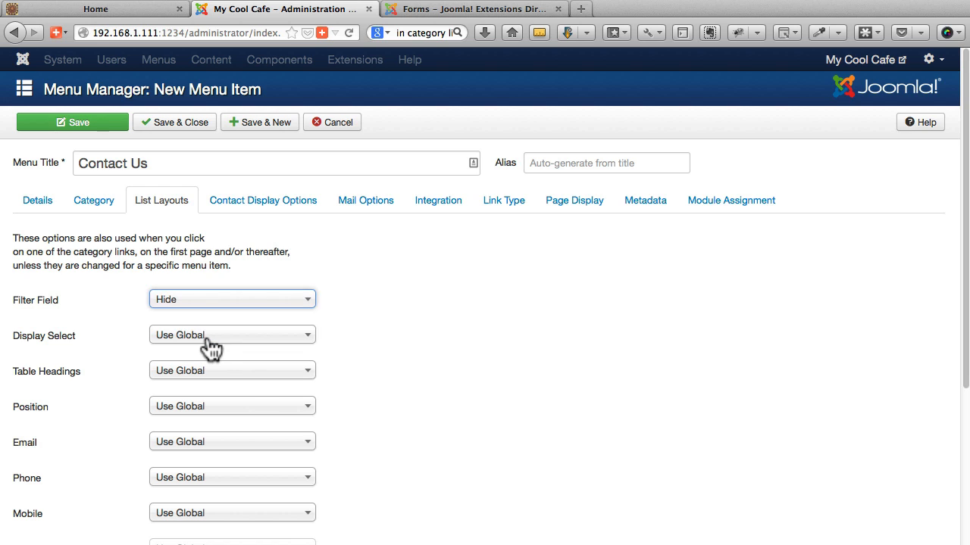
{"action": "left_click", "coordinate": [231, 336]}
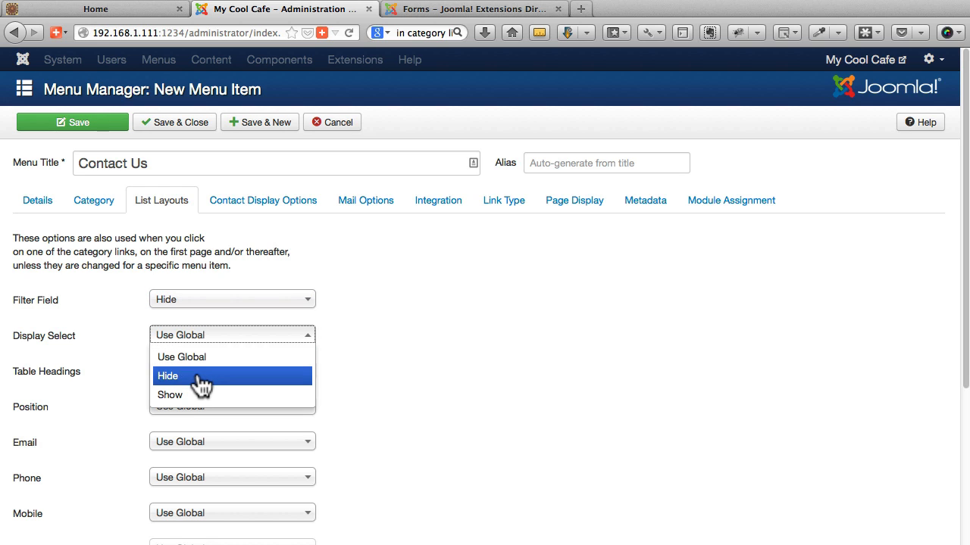
{"action": "left_click", "coordinate": [166, 376]}
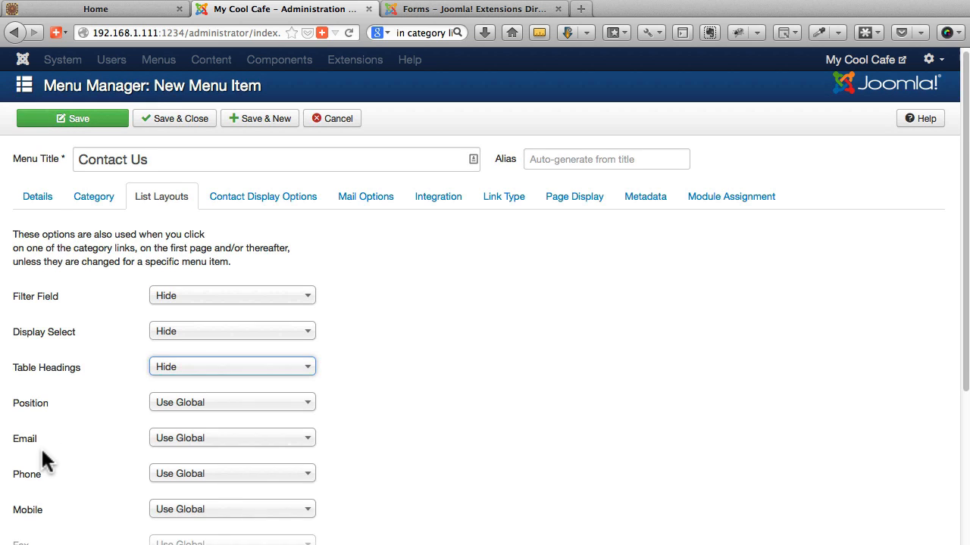
{"action": "scroll", "scroll_direction": "down", "scroll_amount": 3}
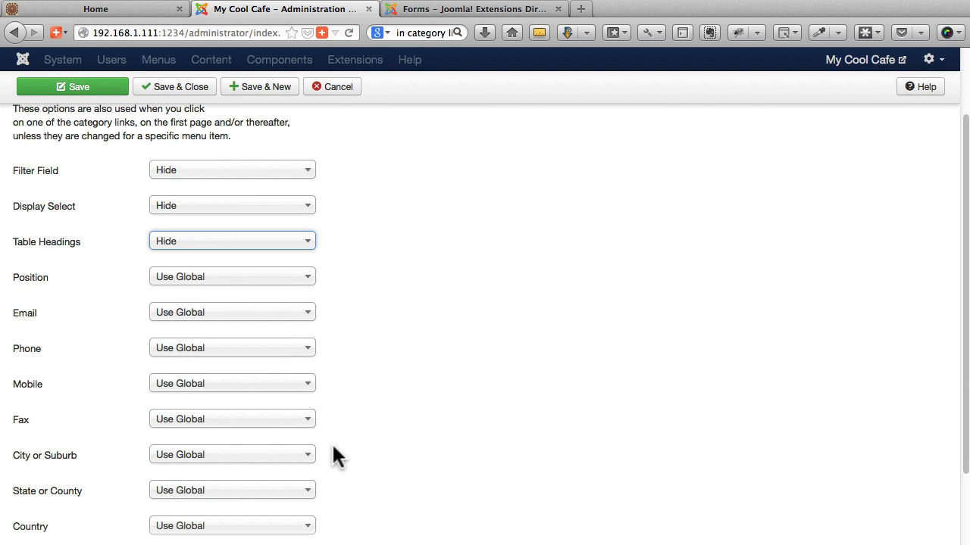
{"action": "scroll", "scroll_direction": "up", "scroll_amount": 3}
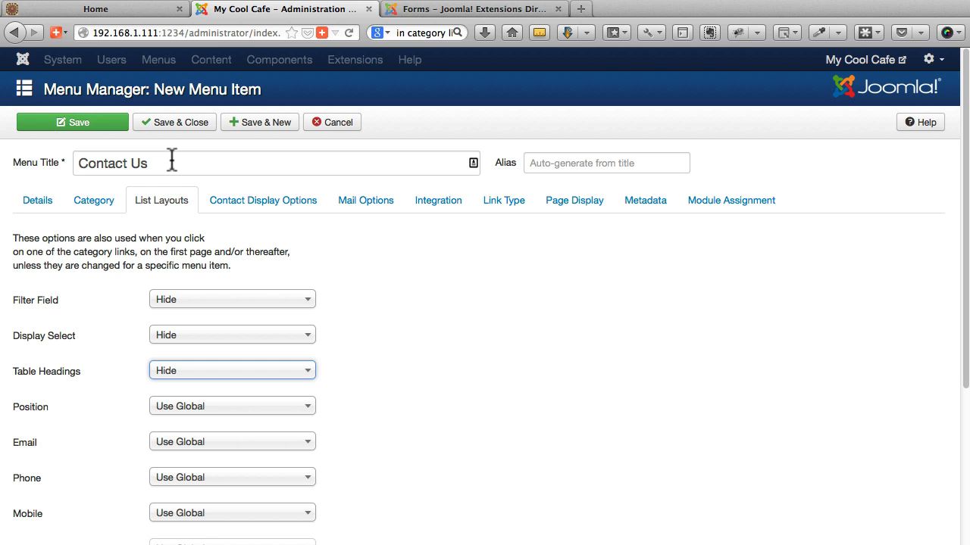
{"action": "mouse_move", "coordinate": [139, 152]}
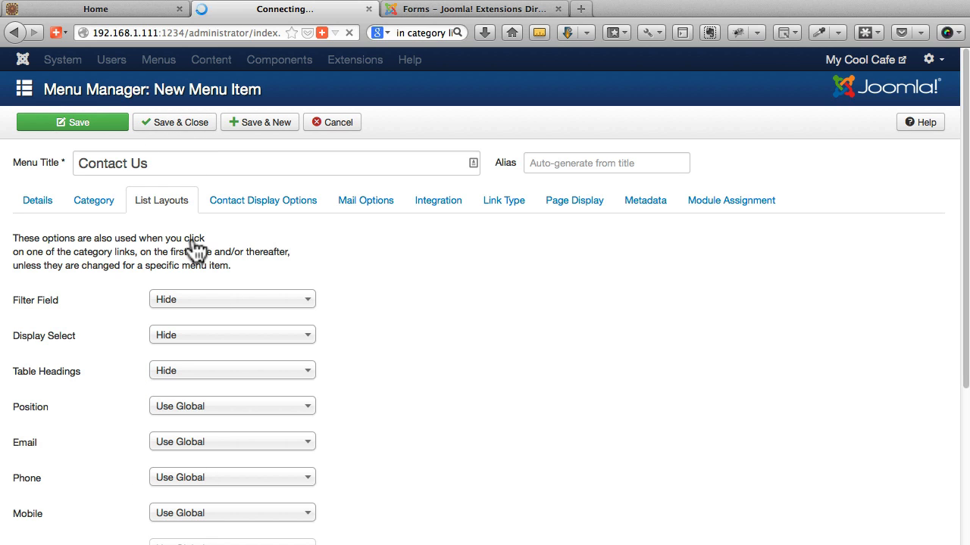
- Save the Contact Us item and view the new Staff contacts list on the My Cool Cafe site
{"action": "left_click", "coordinate": [174, 121]}
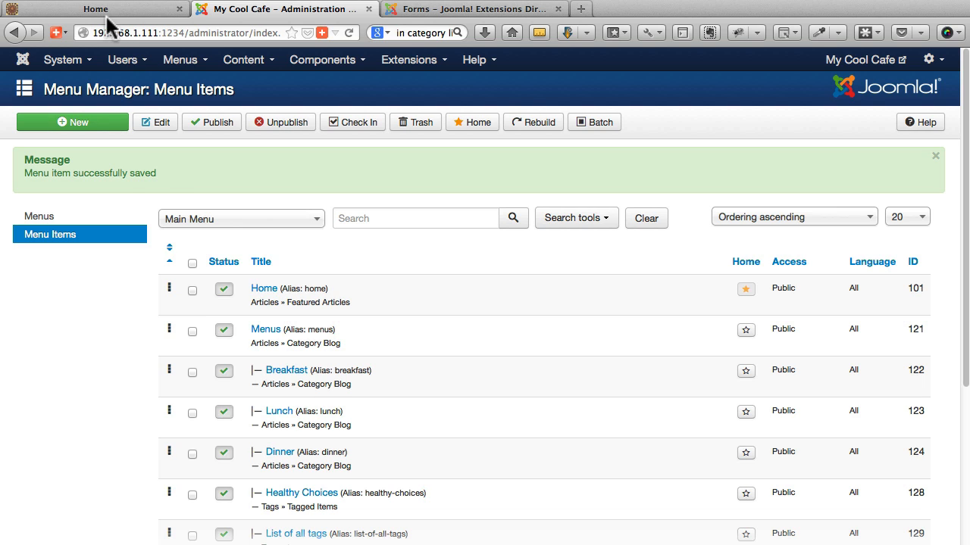
{"action": "left_click", "coordinate": [94, 9]}
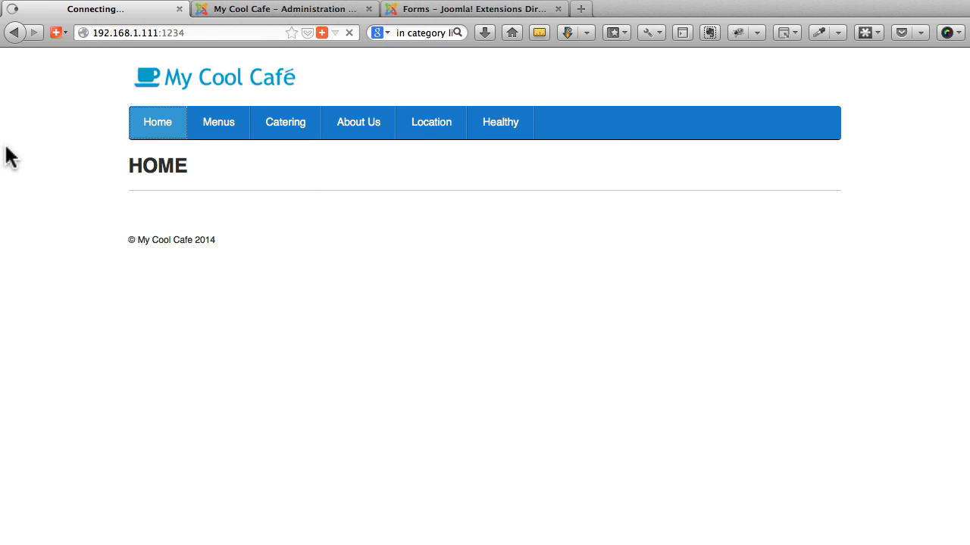
{"action": "left_click", "coordinate": [575, 122]}
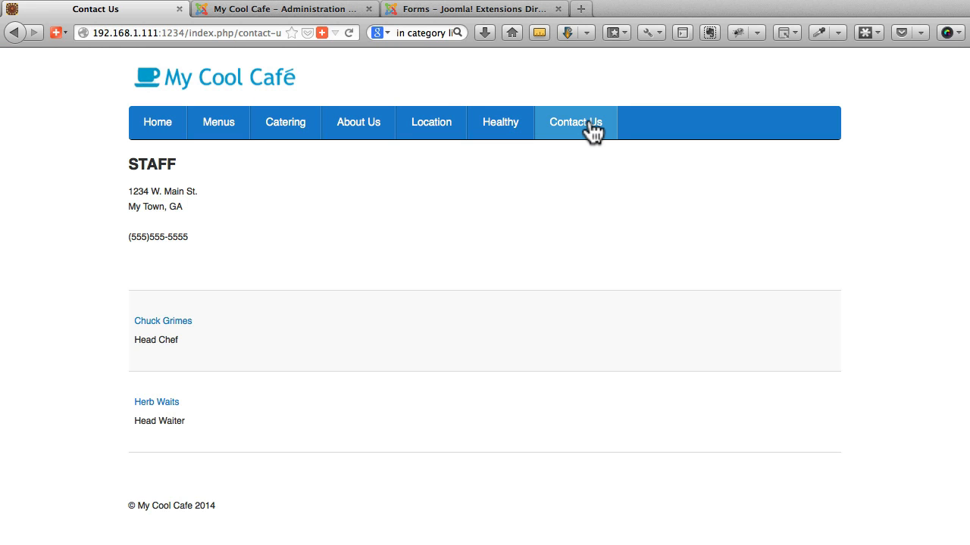
{"action": "mouse_move", "coordinate": [73, 234]}
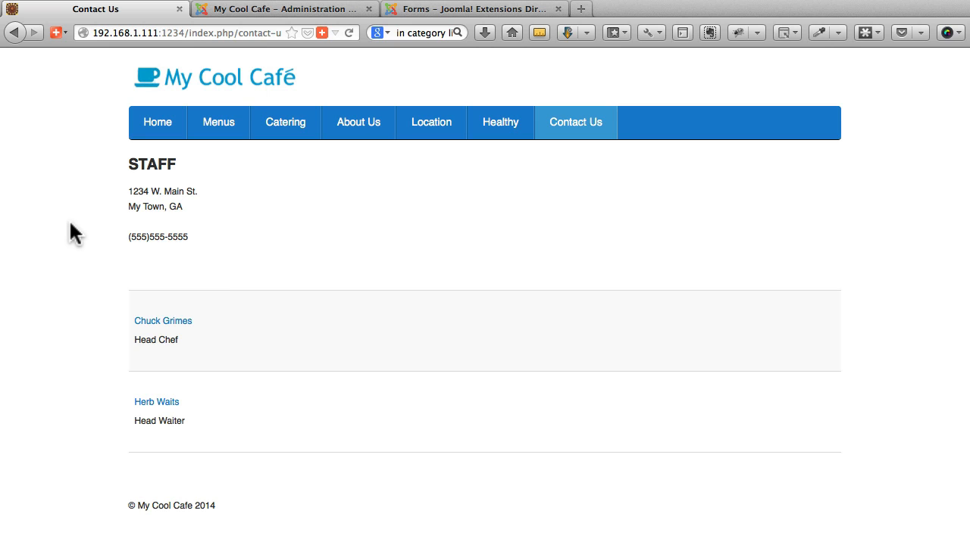
{"action": "left_click", "coordinate": [164, 321]}
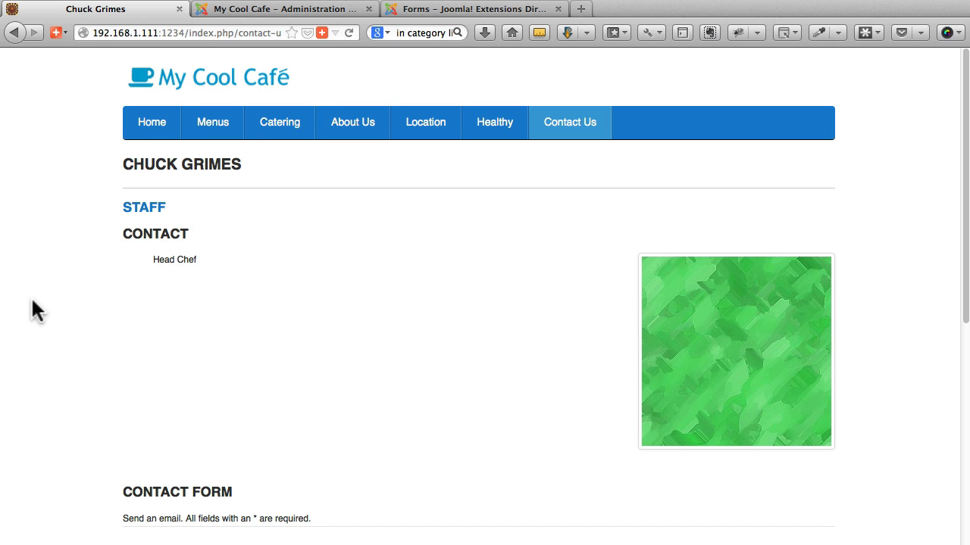
{"action": "scroll", "scroll_direction": "down", "scroll_amount": 3}
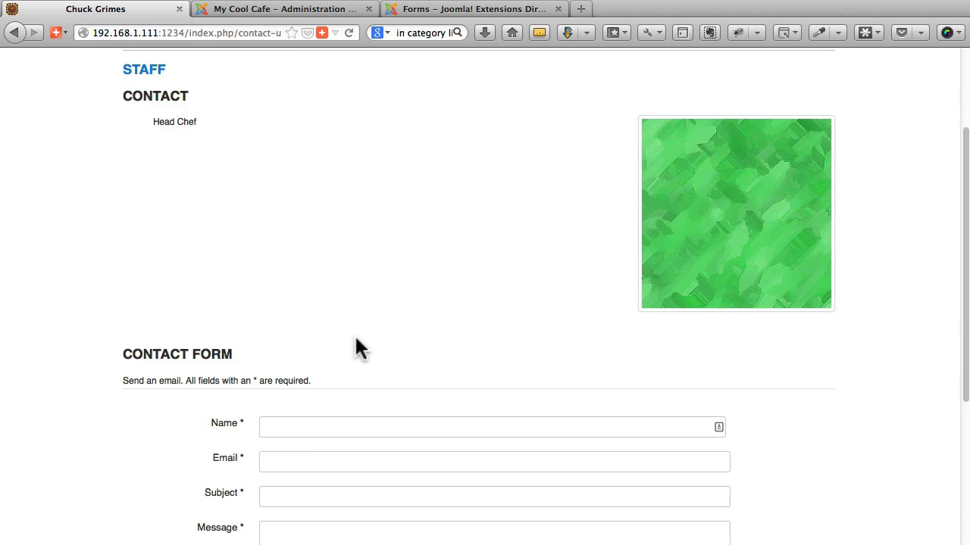
{"action": "scroll", "scroll_direction": "down", "scroll_amount": 3}
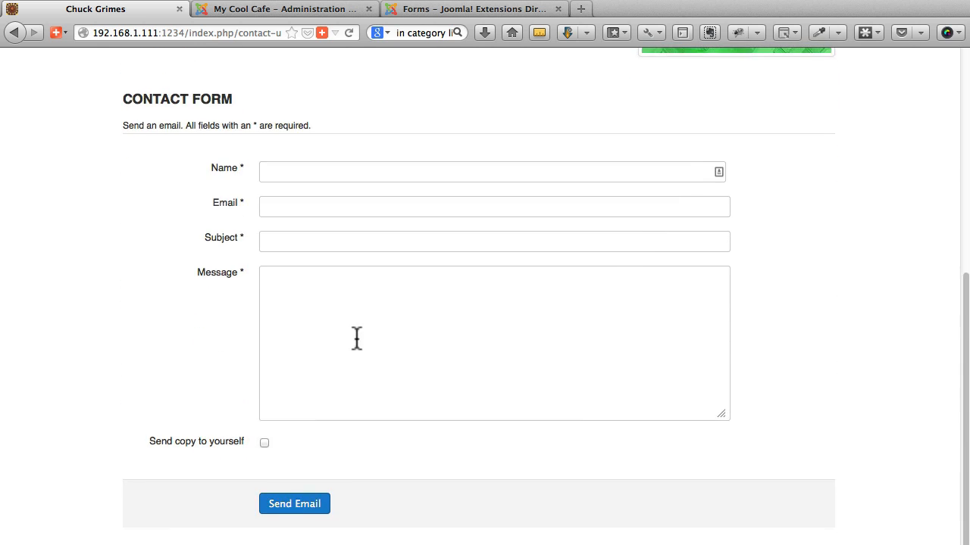
{"action": "scroll", "scroll_direction": "up", "scroll_amount": 3}
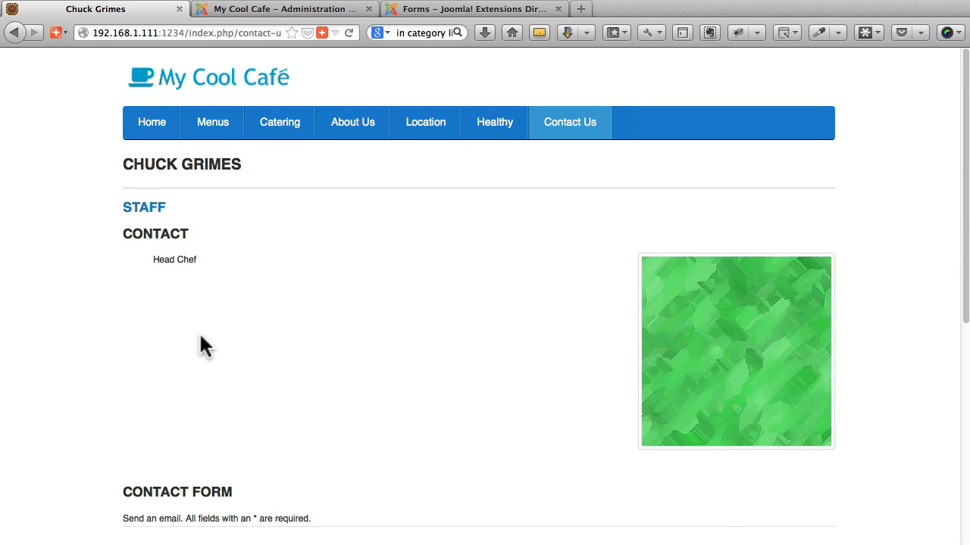
{"action": "mouse_move", "coordinate": [242, 22]}
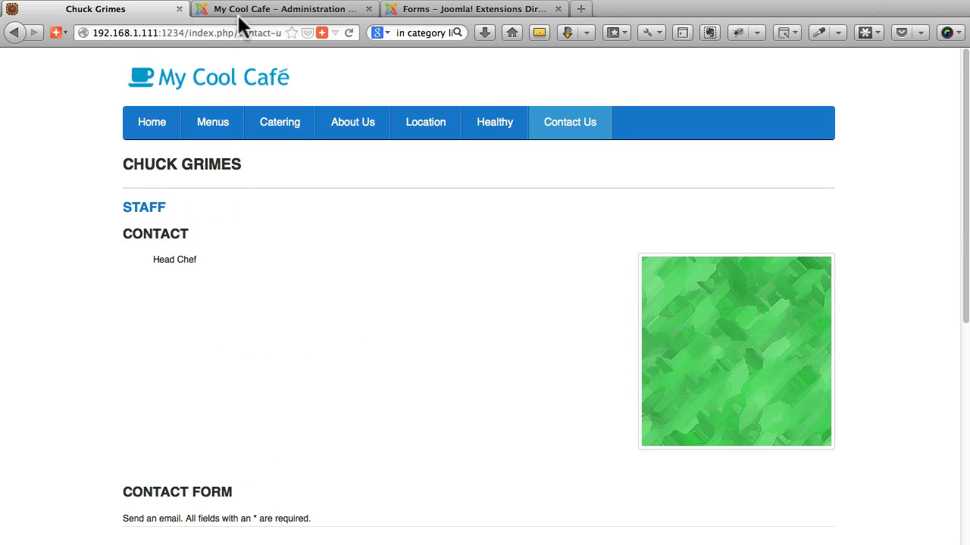
{"action": "left_click", "coordinate": [285, 9]}
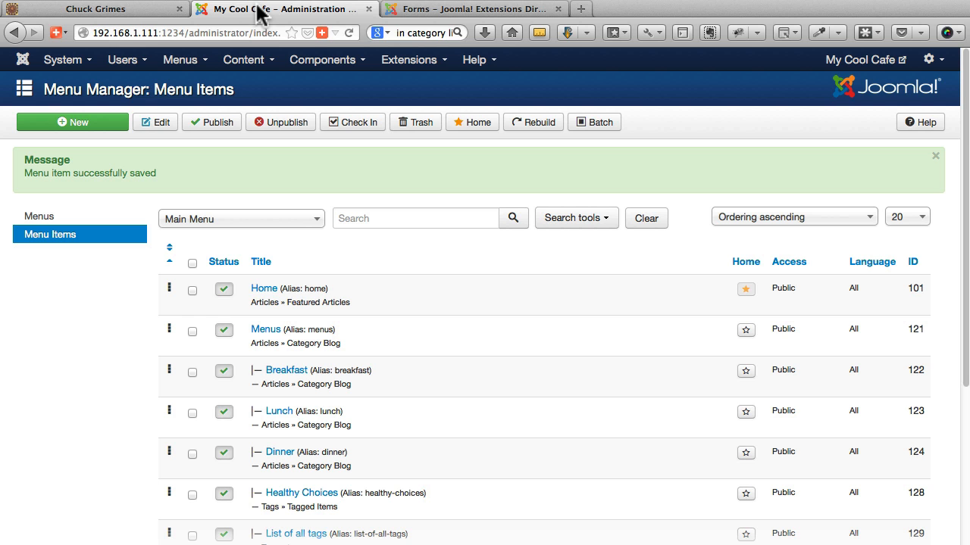
- Set the Contact Us menu item's Display format to Tabs under Contact Display Options and save
{"action": "scroll", "scroll_direction": "down", "scroll_amount": 3}
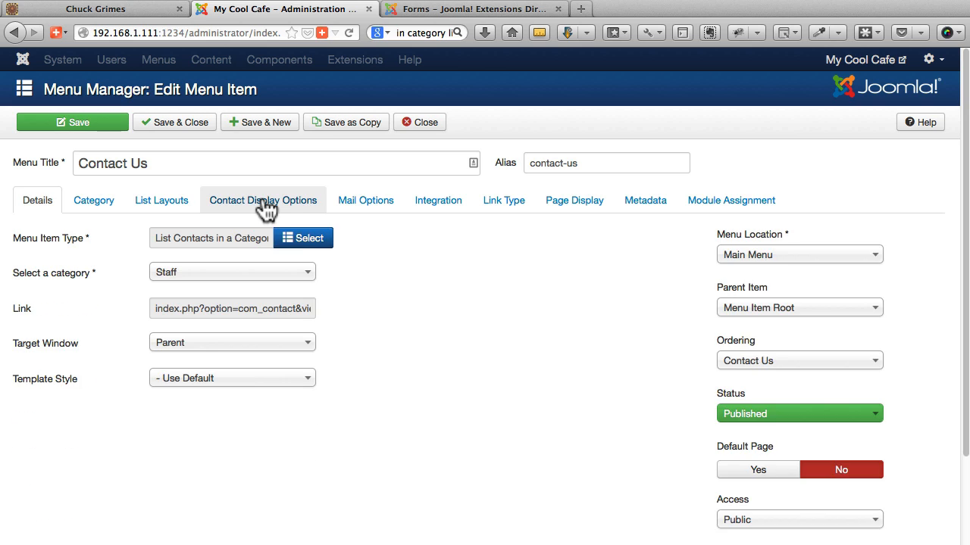
{"action": "left_click", "coordinate": [263, 200]}
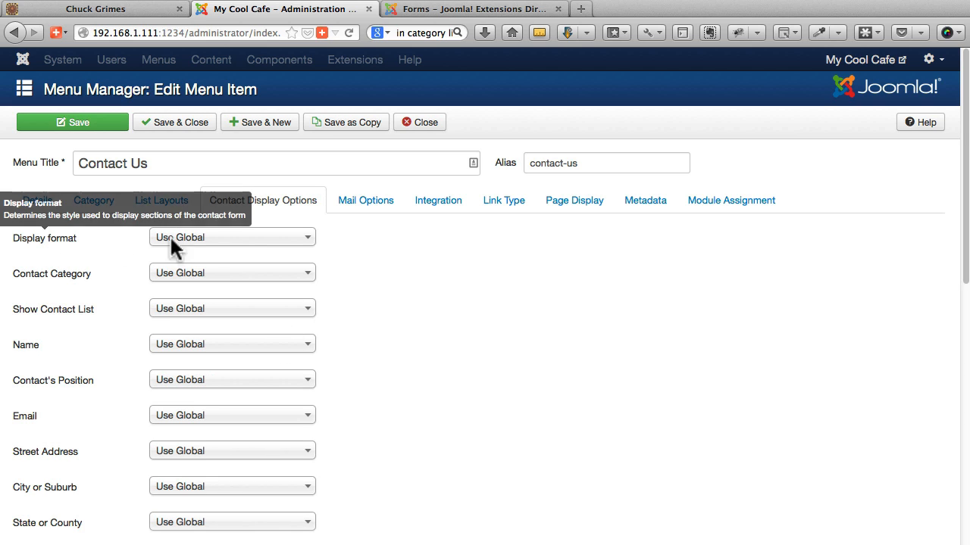
{"action": "left_click", "coordinate": [230, 236]}
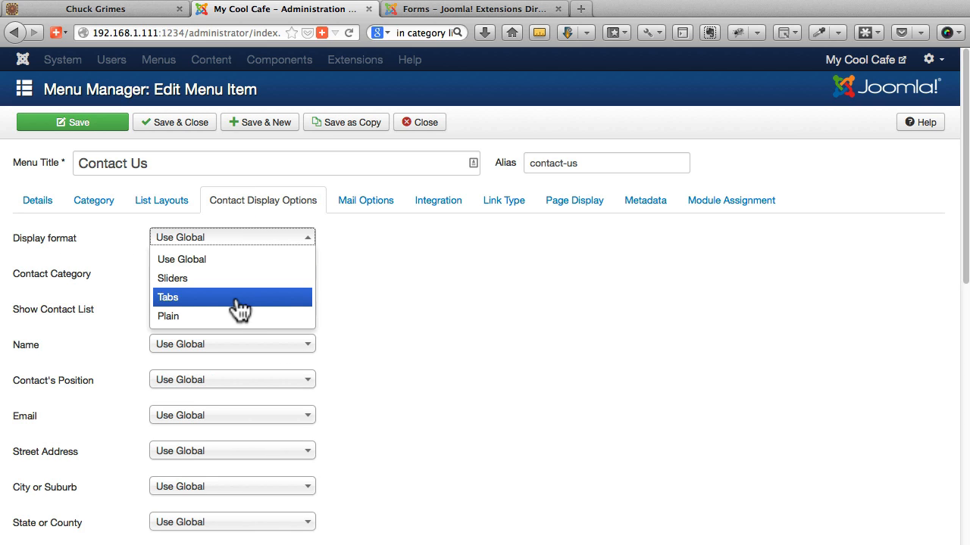
{"action": "left_click", "coordinate": [167, 295]}
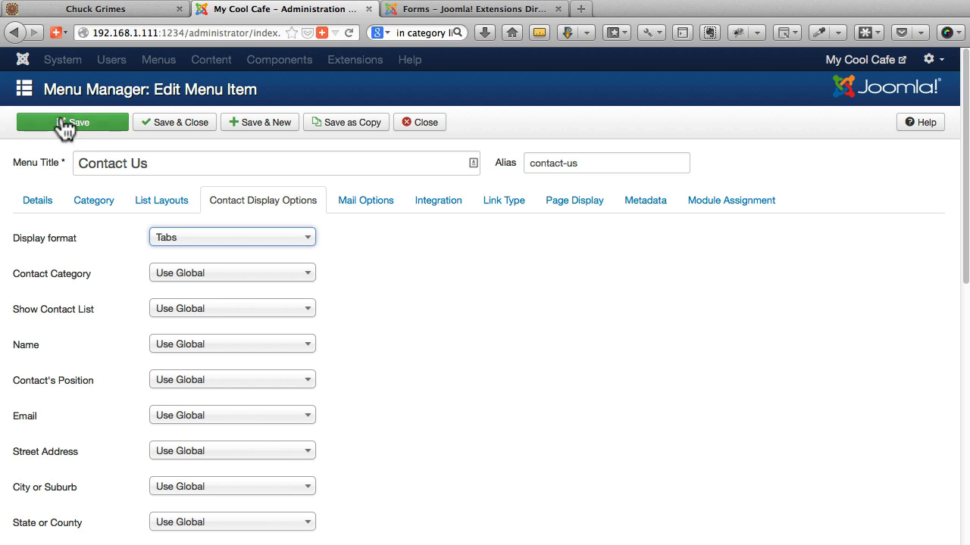
{"action": "left_click", "coordinate": [72, 121]}
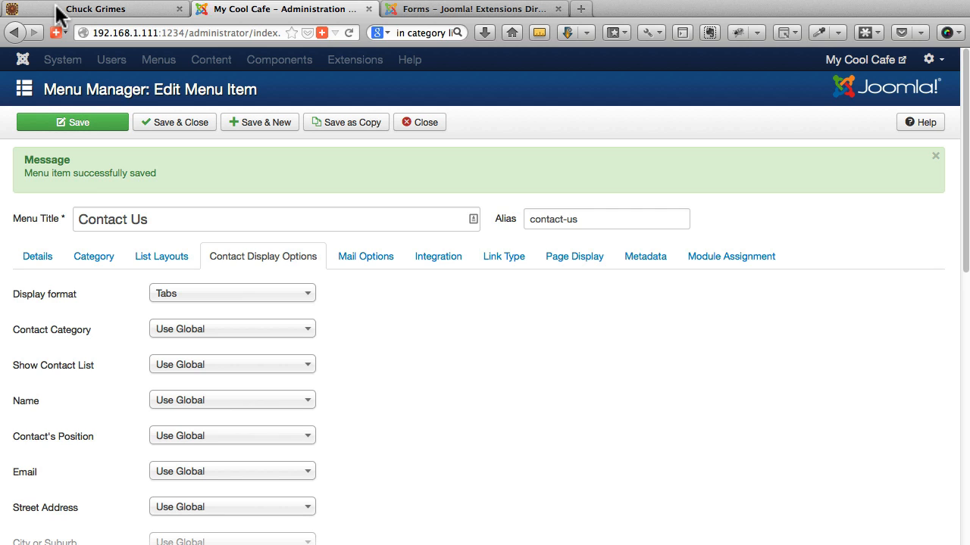
{"action": "left_click", "coordinate": [94, 9]}
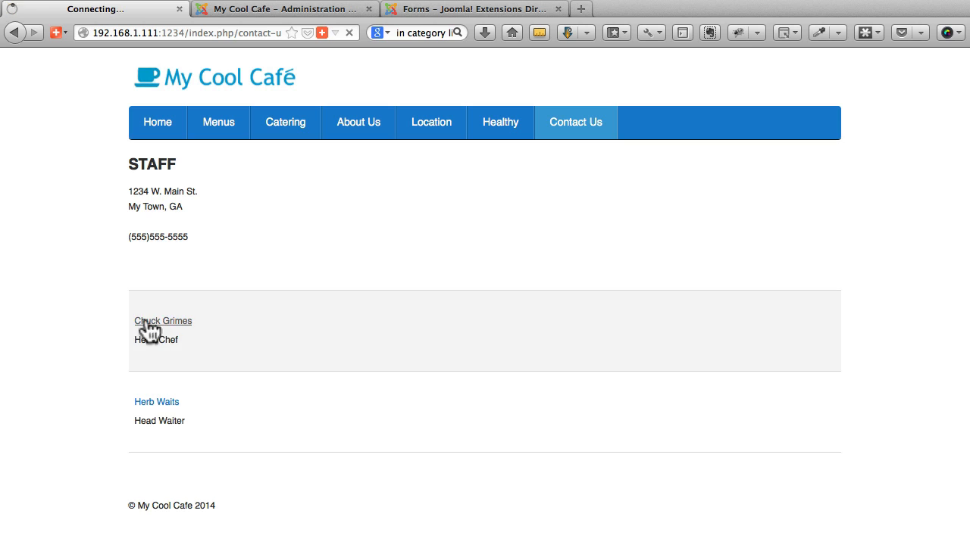
{"action": "left_click", "coordinate": [164, 321]}
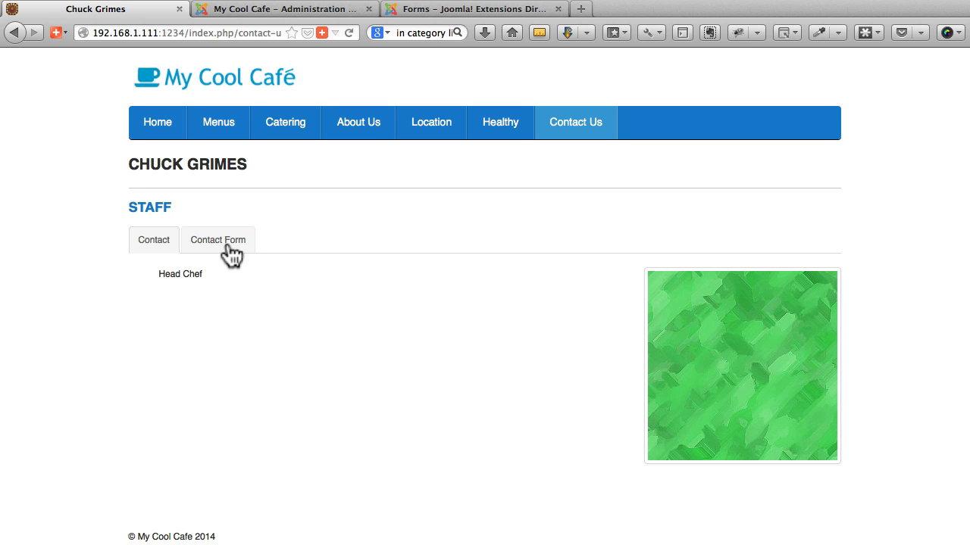